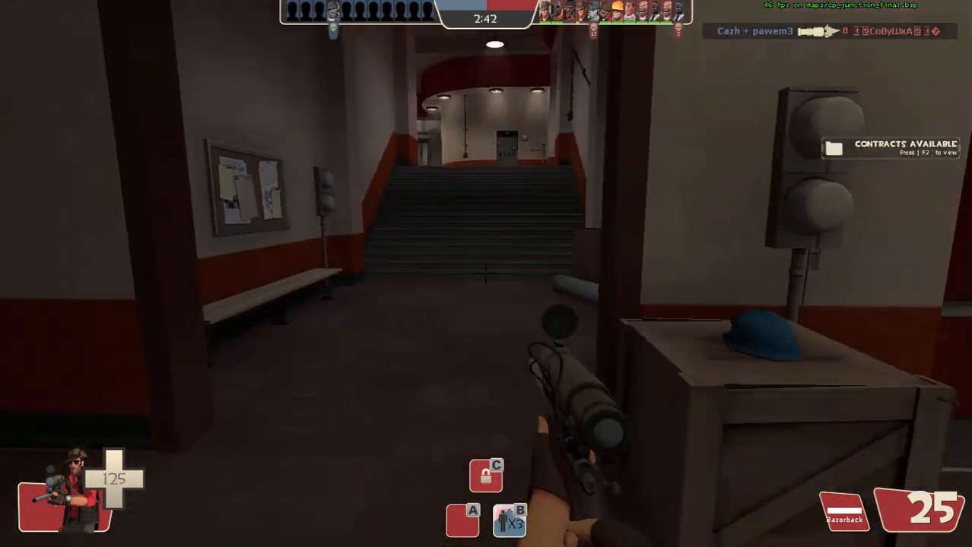
Check MikuMikuDance.exe's right-click options, then launch the program
right_click(398, 143)
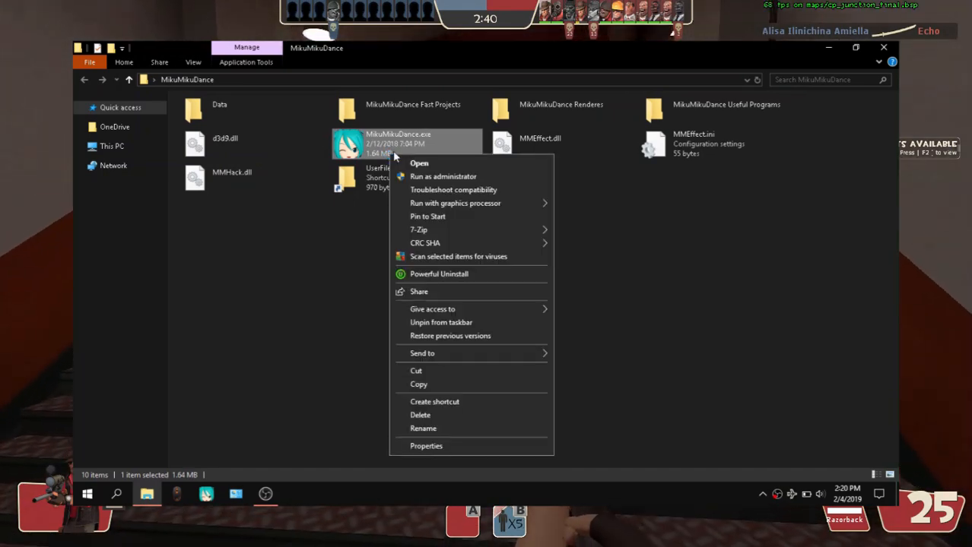
mouse_move(455, 203)
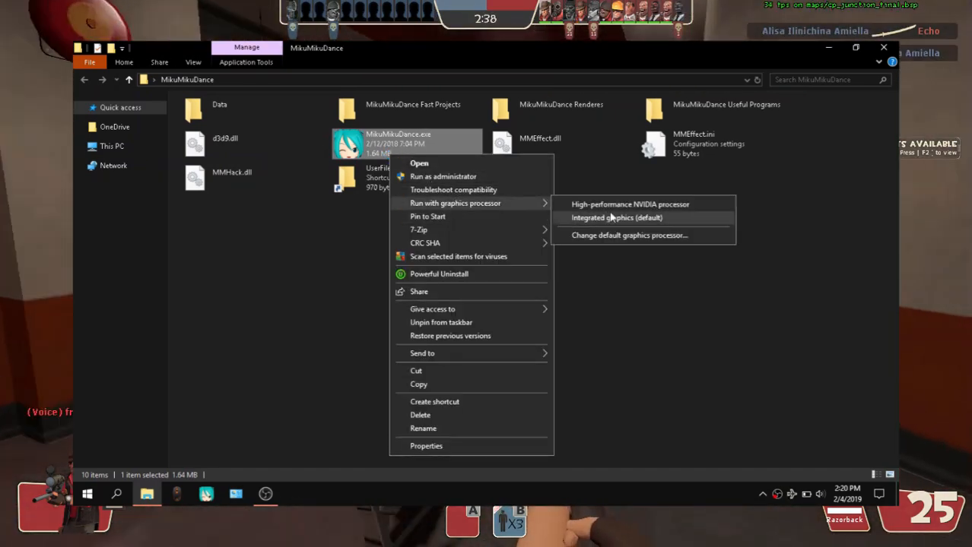
left_click(612, 217)
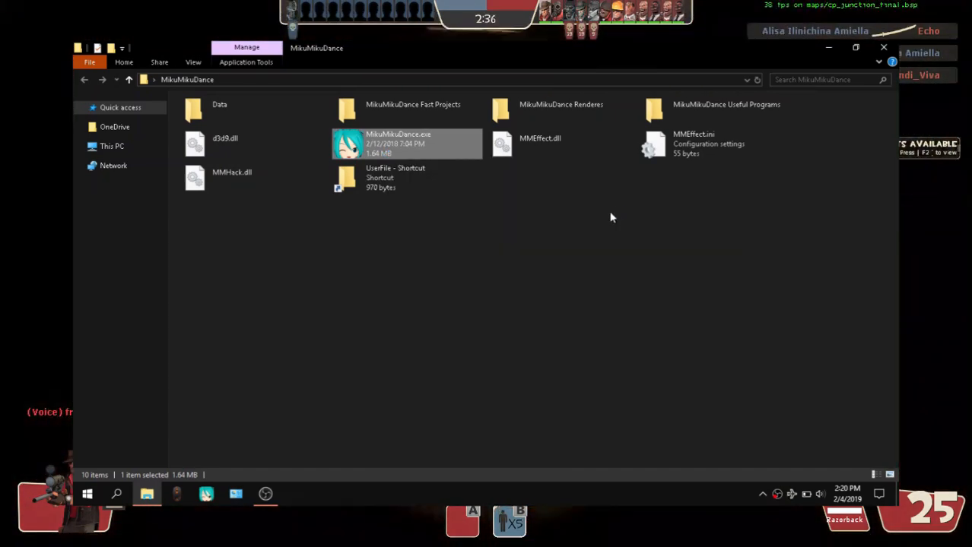
double_click(408, 143)
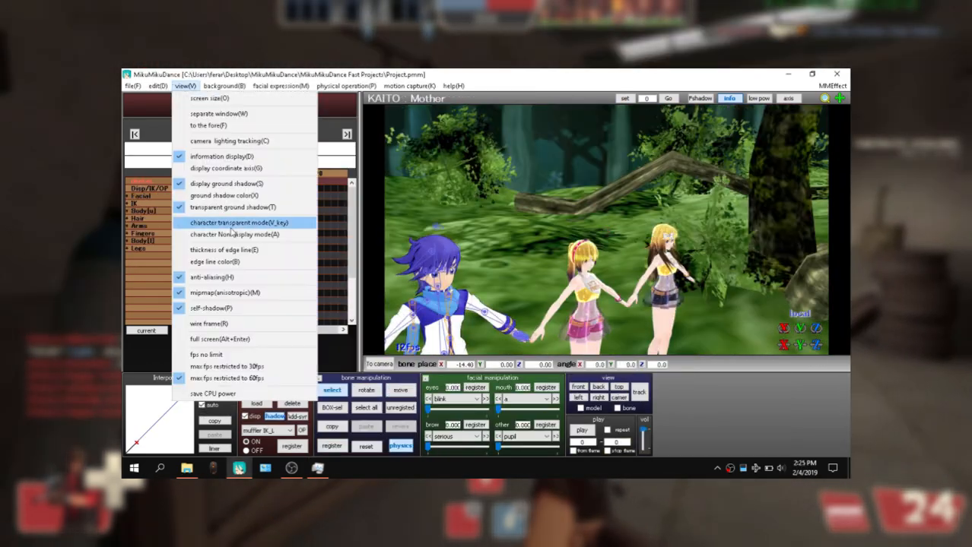
Toggle a character display setting in the View menu and nudge the viewport
left_click(238, 222)
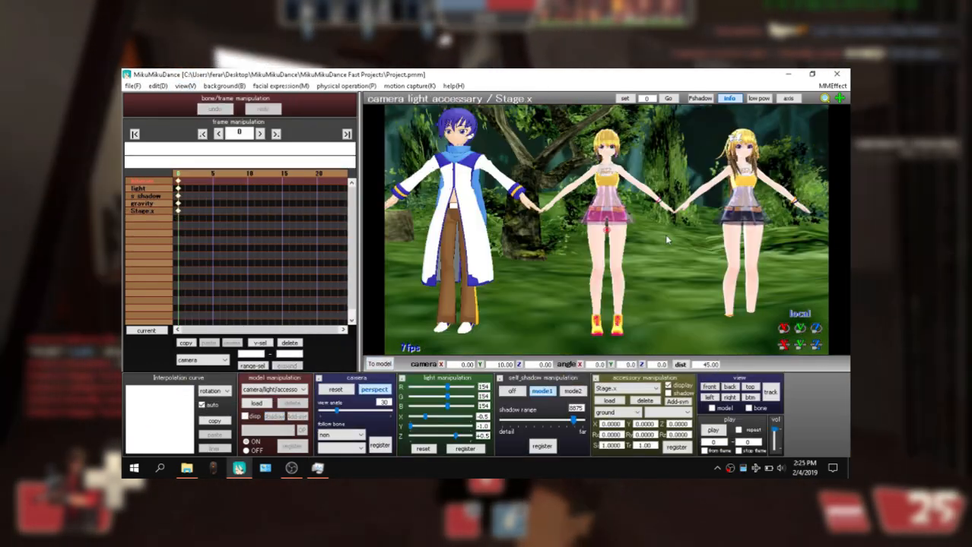
left_click_drag(666, 240, 636, 247)
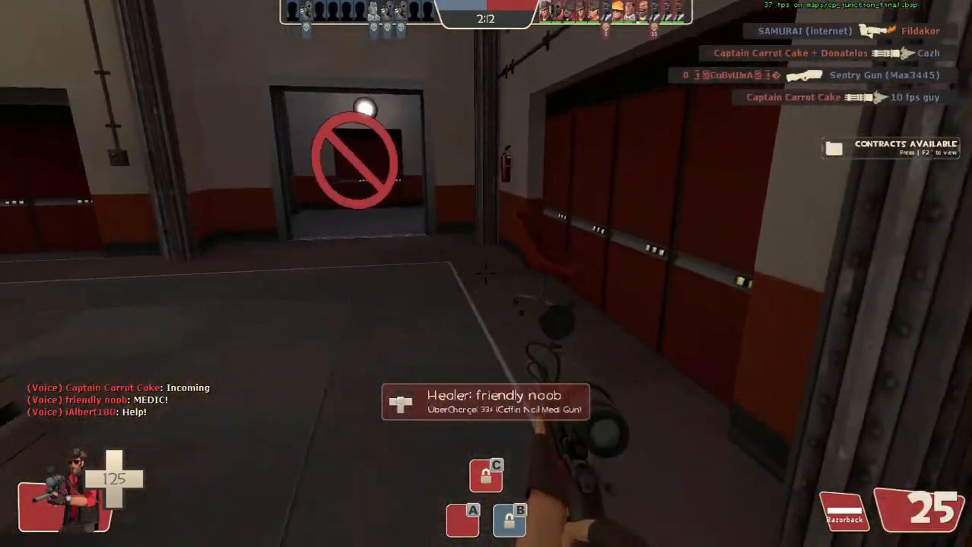
left_click(487, 274)
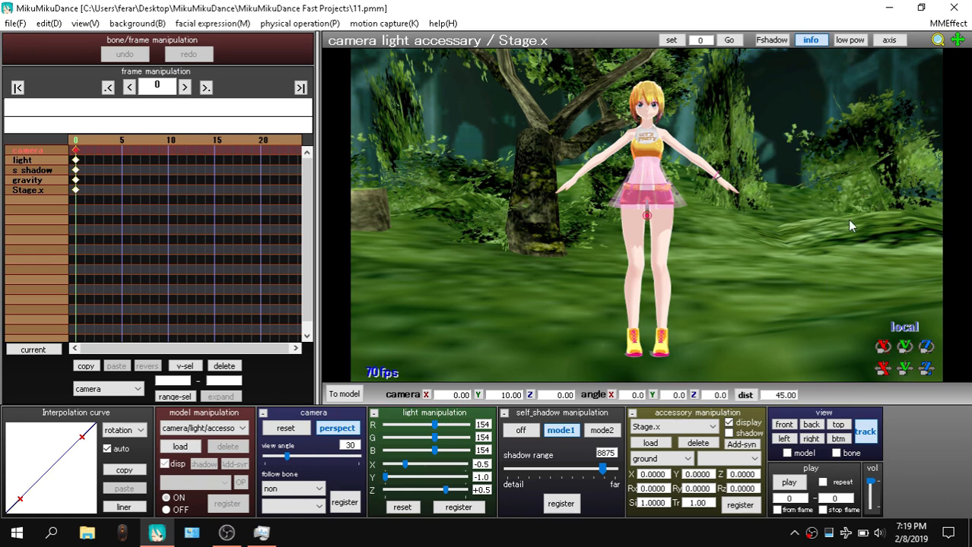
mouse_move(344, 396)
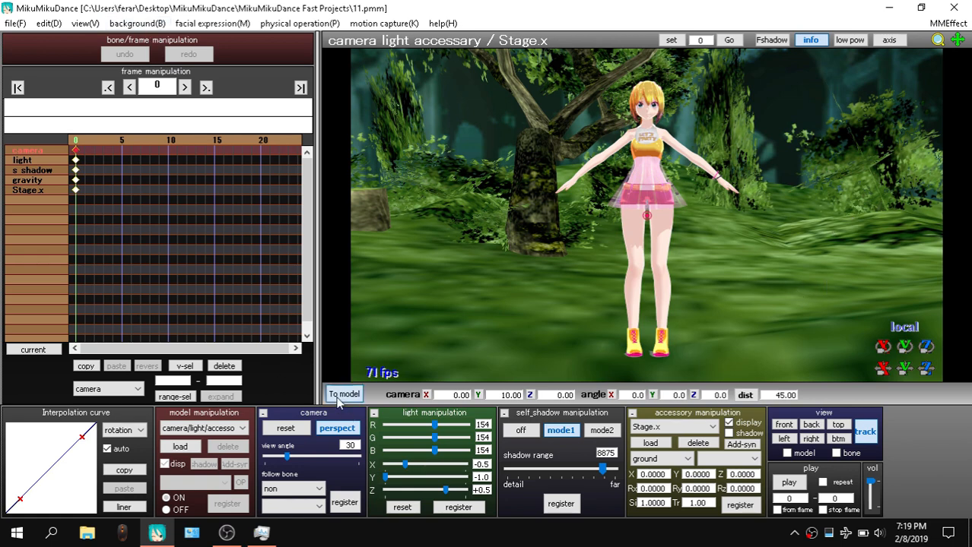
Switch to model editing for Chica 2.0 and close the edge line thickness dialog
left_click(84, 22)
type("0.1")
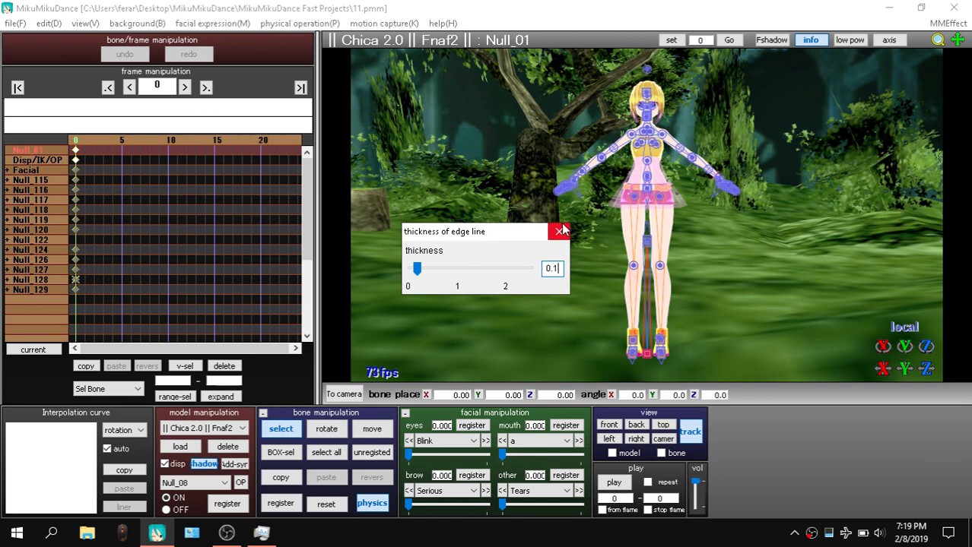
left_click(558, 231)
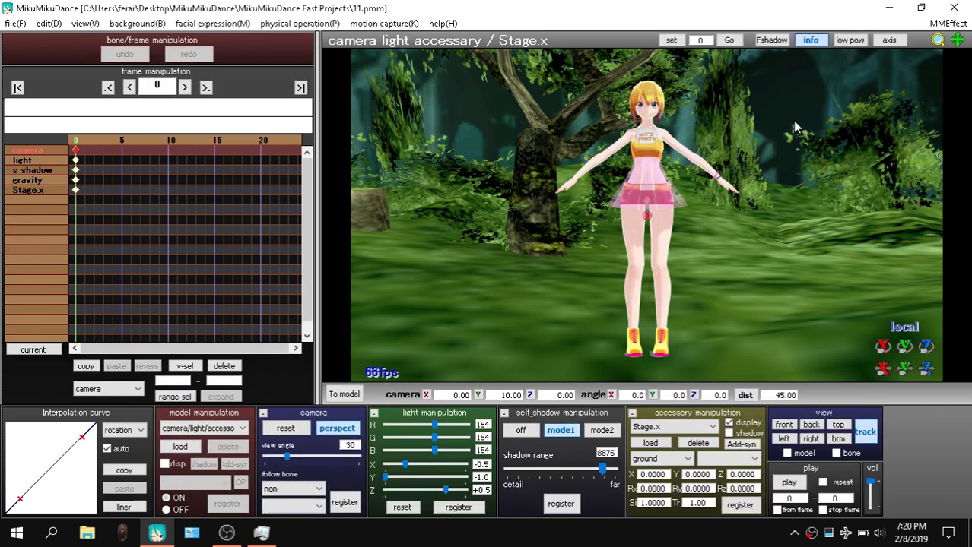
mouse_move(532, 177)
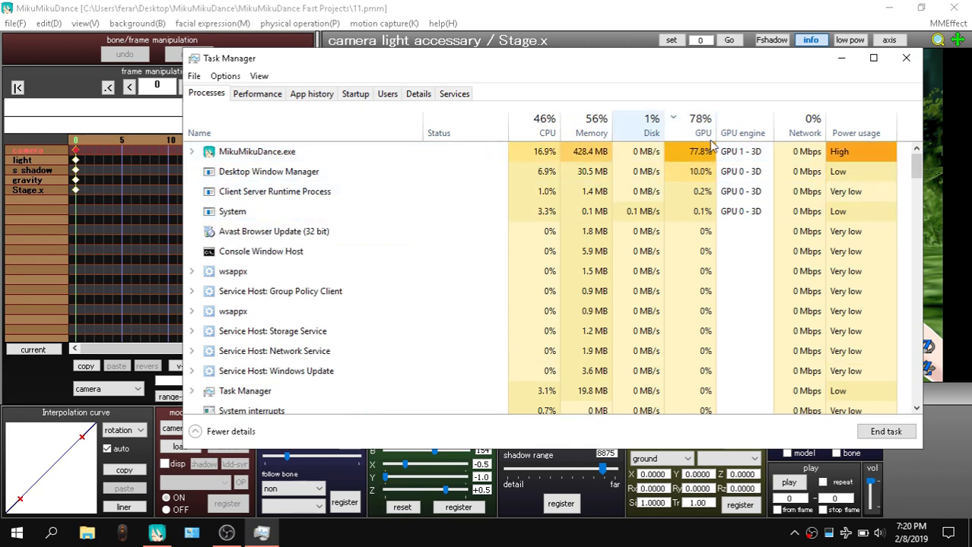
Sort Task Manager's processes by CPU usage to see MikuMikuDance's load
left_click(548, 124)
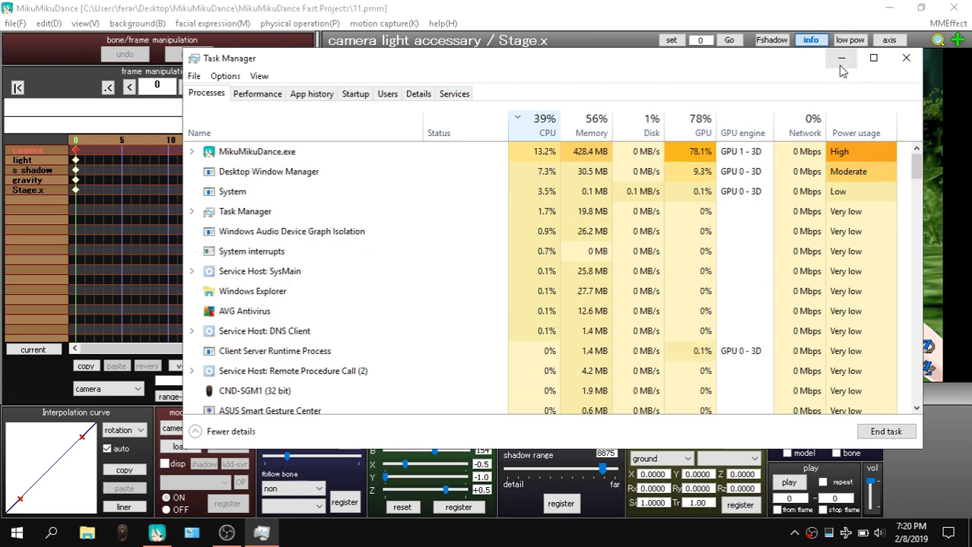
mouse_move(842, 69)
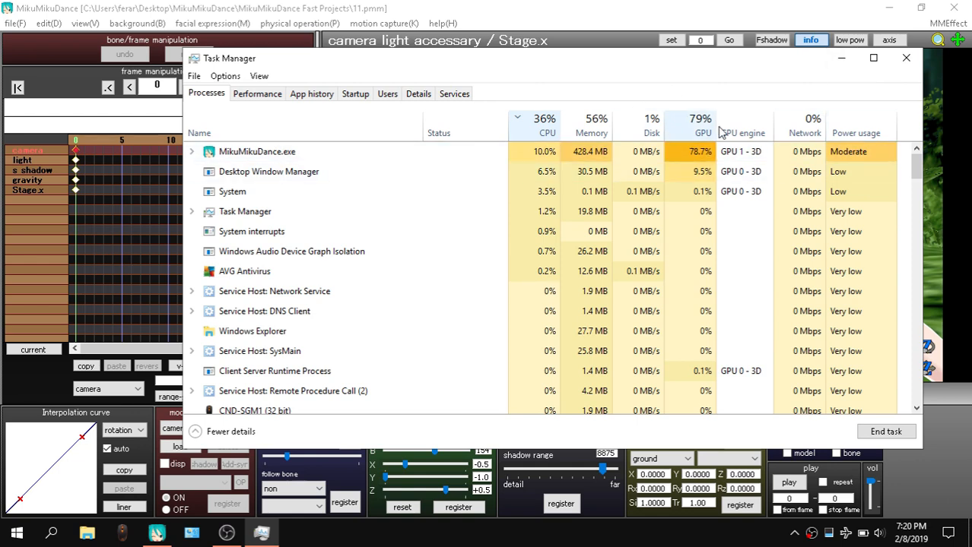
mouse_move(704, 134)
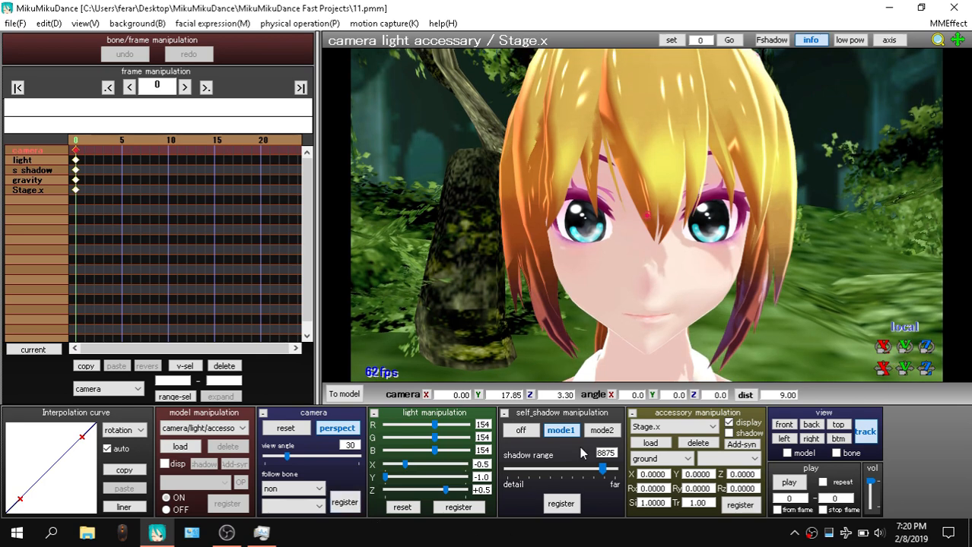
mouse_move(429, 255)
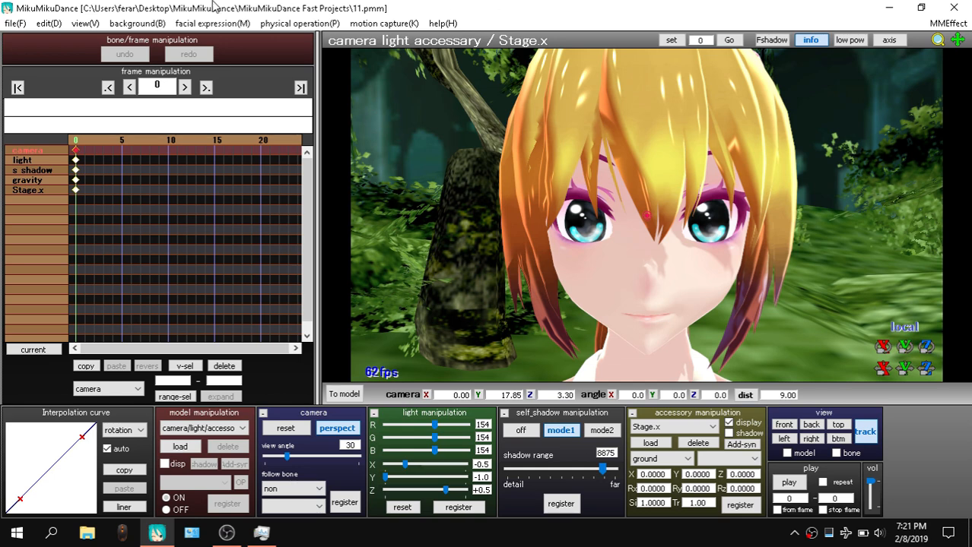
Pull the camera back and toggle the forest stage display off and back on
left_click(93, 23)
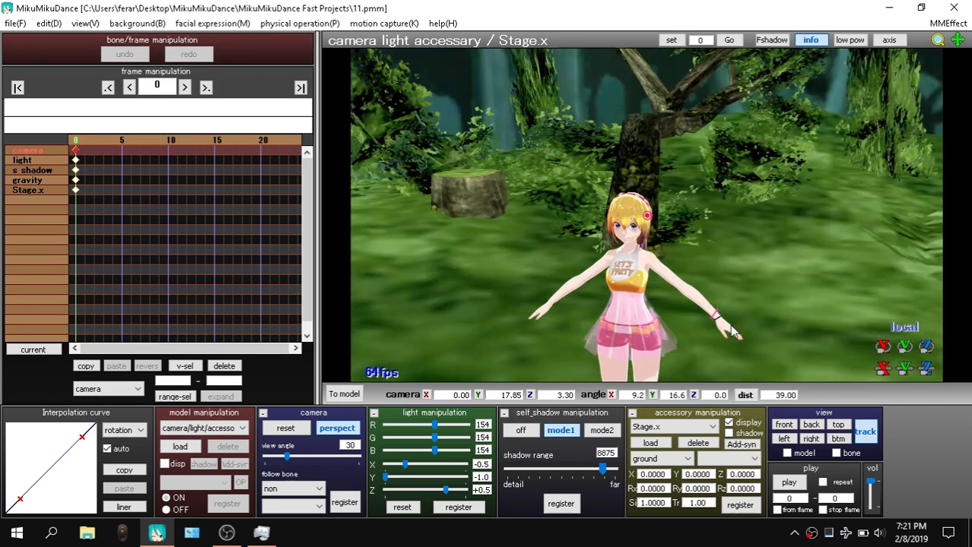
left_click(86, 23)
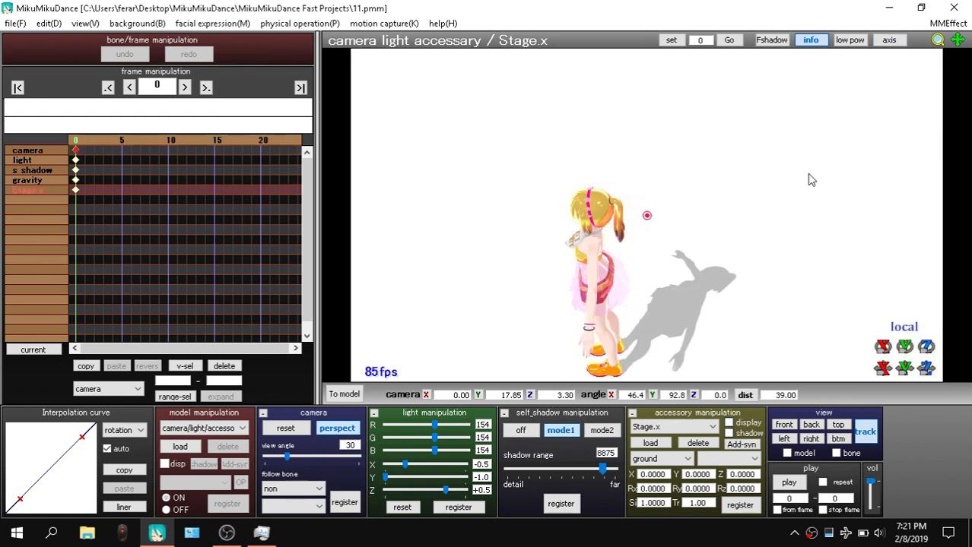
left_click(84, 23)
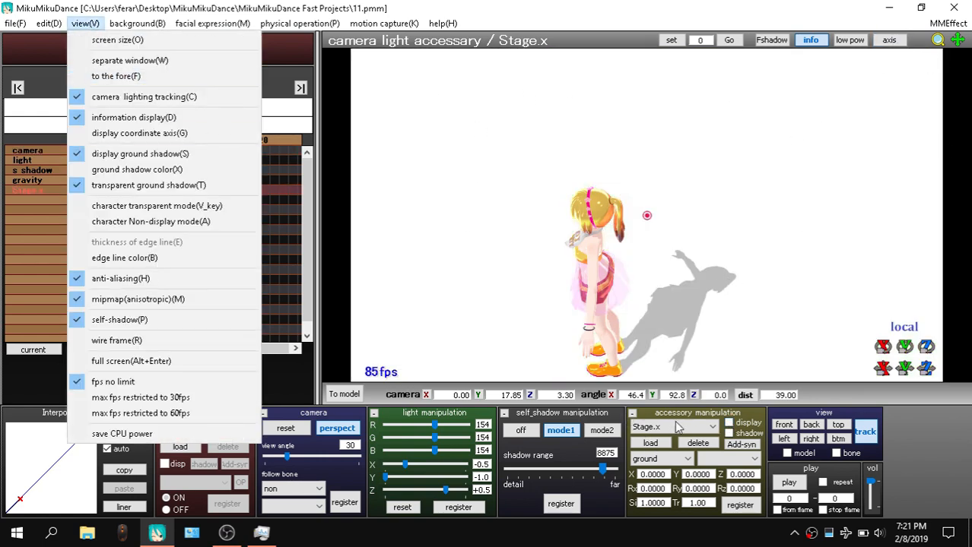
left_click(888, 39)
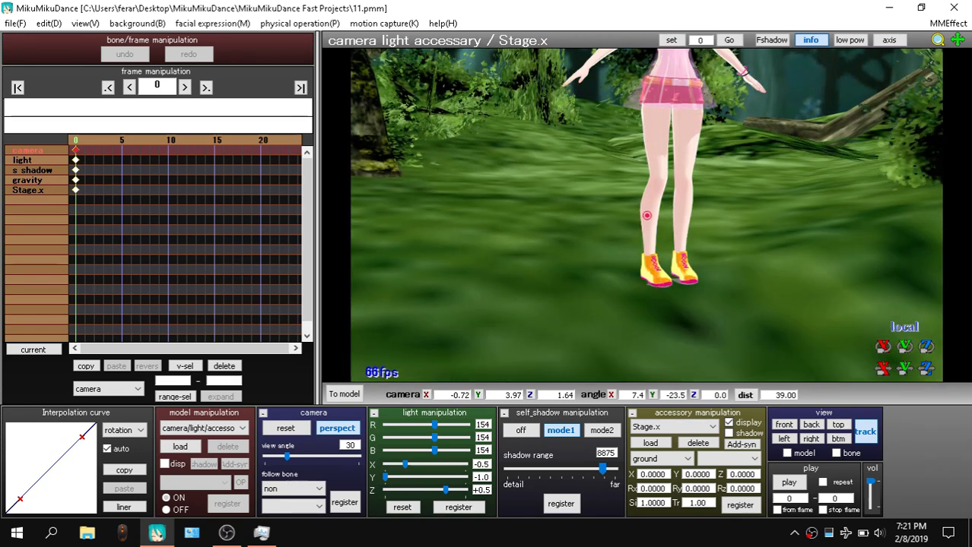
Orbit the camera down around Chica's feet and adjust a display option
left_click_drag(647, 216, 646, 298)
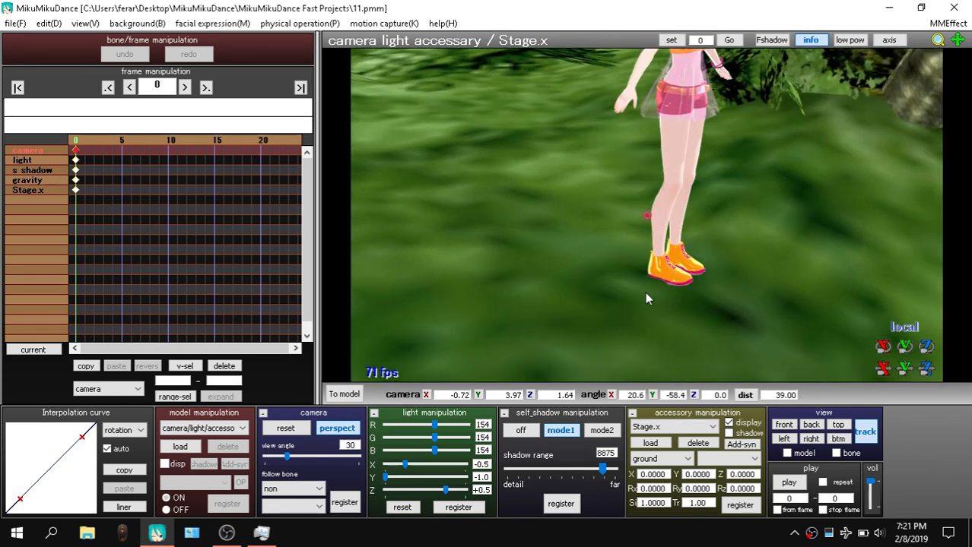
left_click(88, 23)
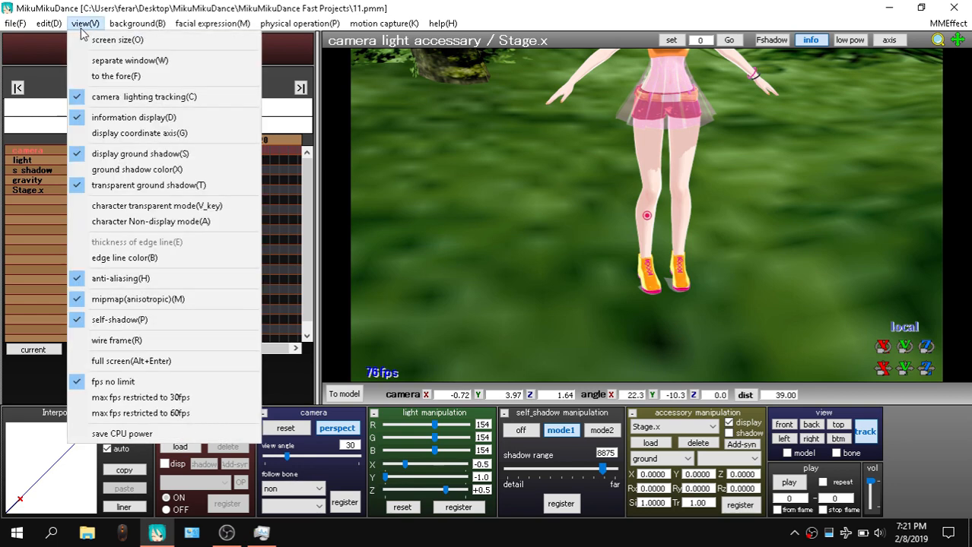
left_click(830, 119)
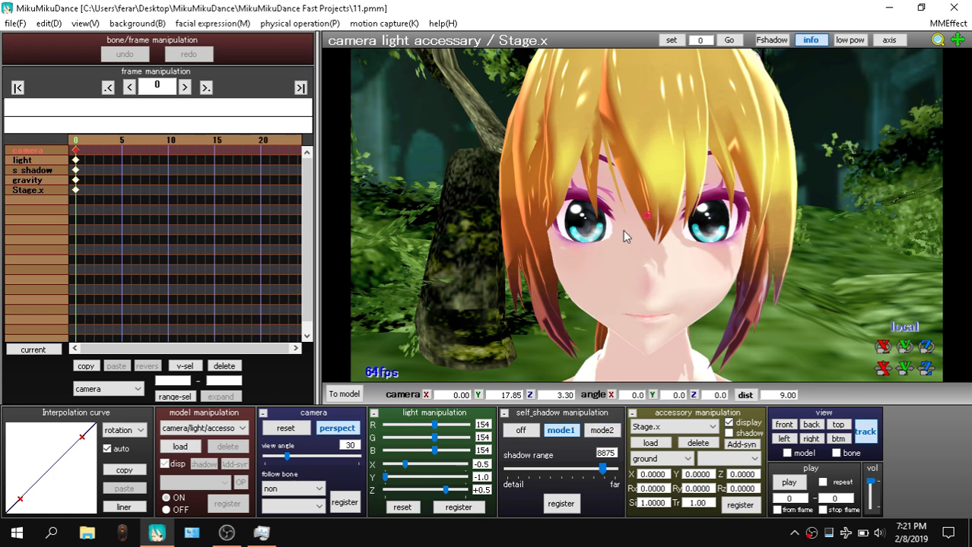
Work through the View and background options while zooming in on Chica's eyes
left_click(112, 23)
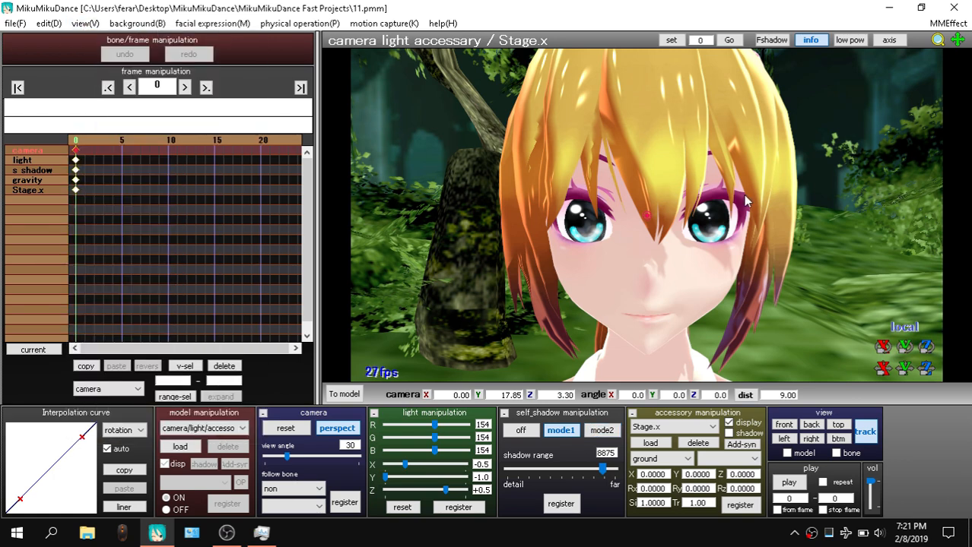
left_click(85, 23)
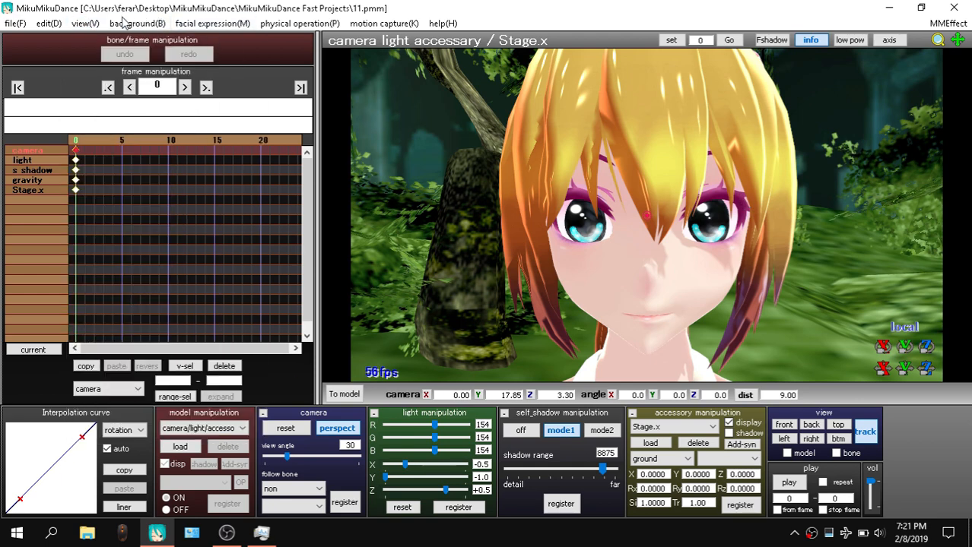
left_click(82, 30)
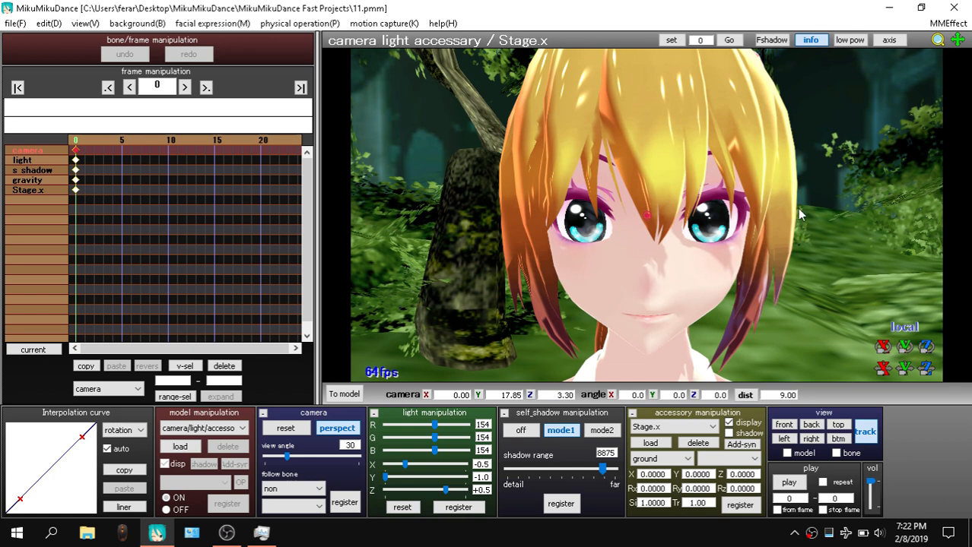
mouse_move(85, 23)
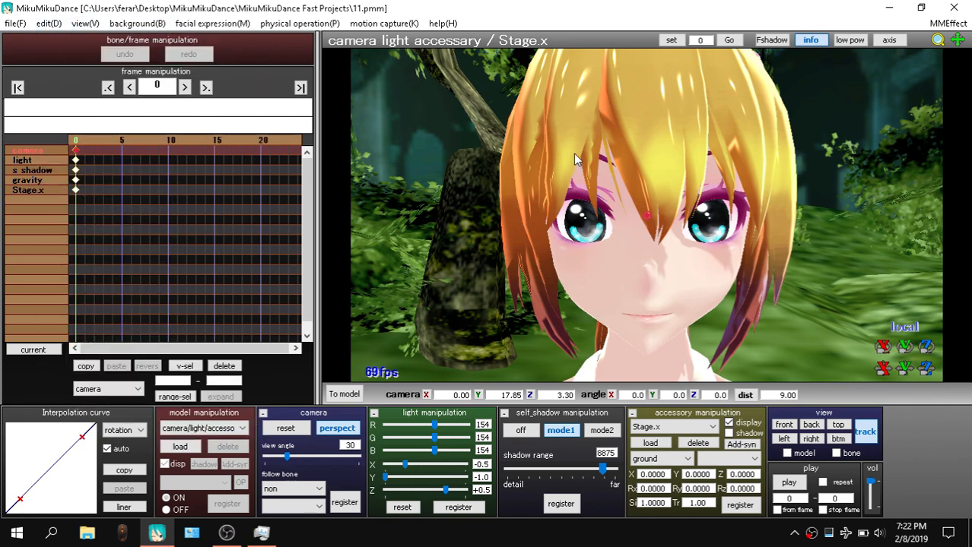
mouse_move(610, 222)
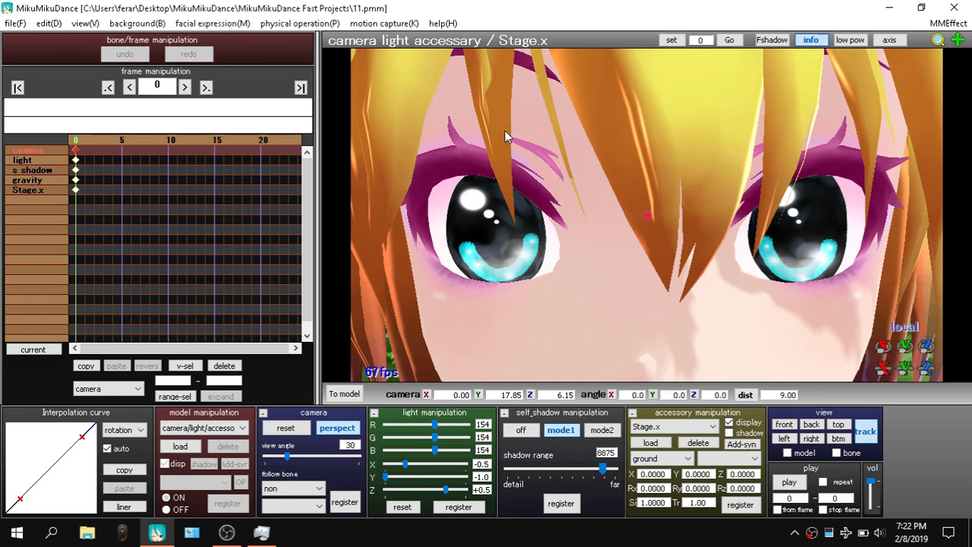
left_click(86, 23)
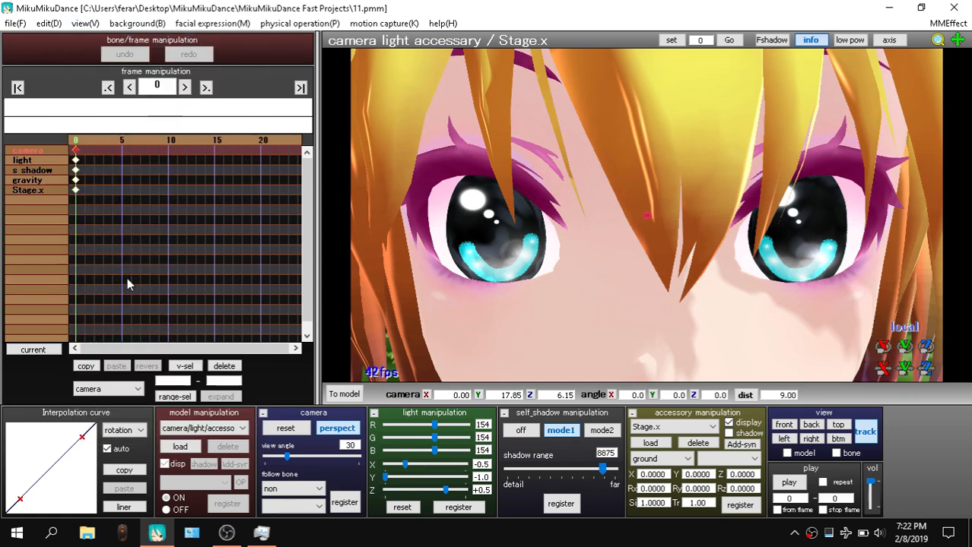
left_click(88, 23)
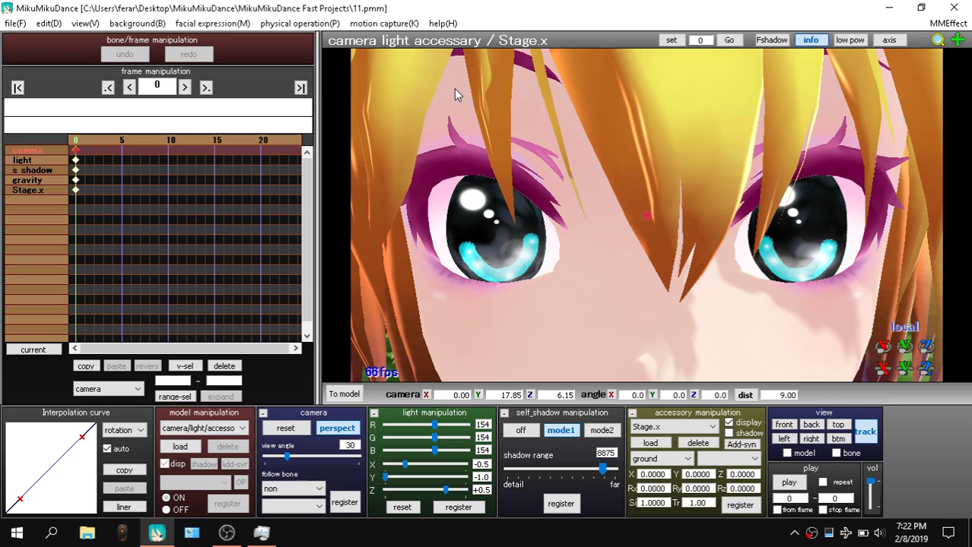
mouse_move(626, 175)
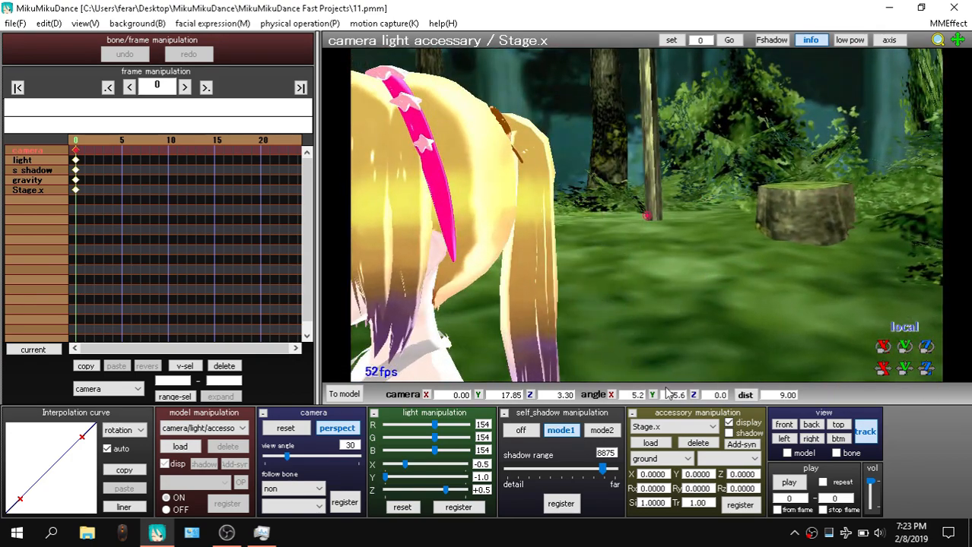
Orbit the camera behind Chica, round to her profile, and past her toward the forest
left_click_drag(647, 213, 662, 326)
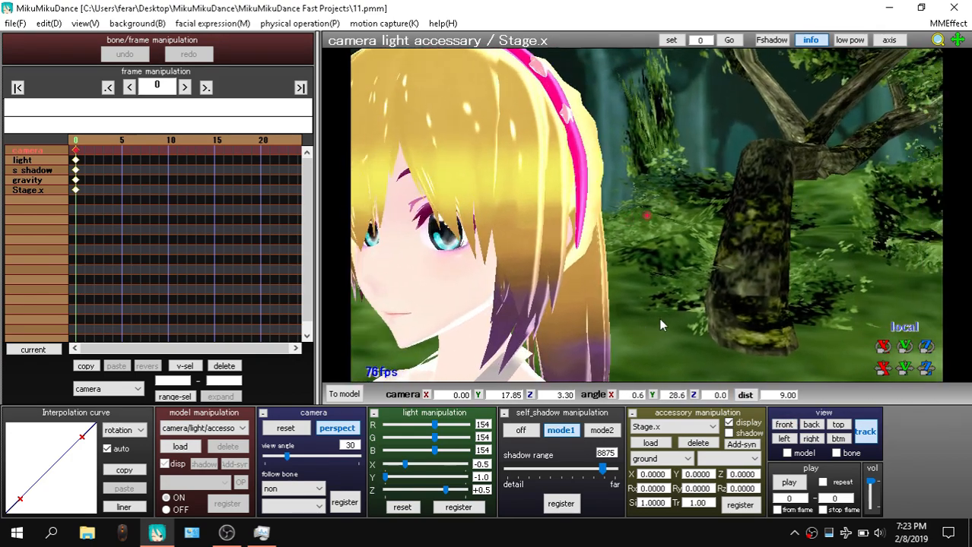
left_click_drag(661, 325, 722, 306)
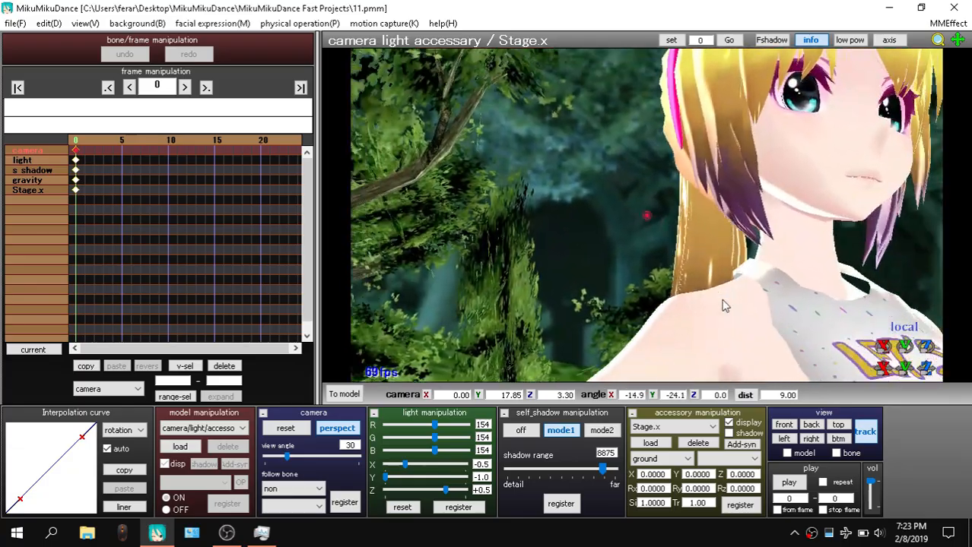
left_click_drag(723, 305, 666, 330)
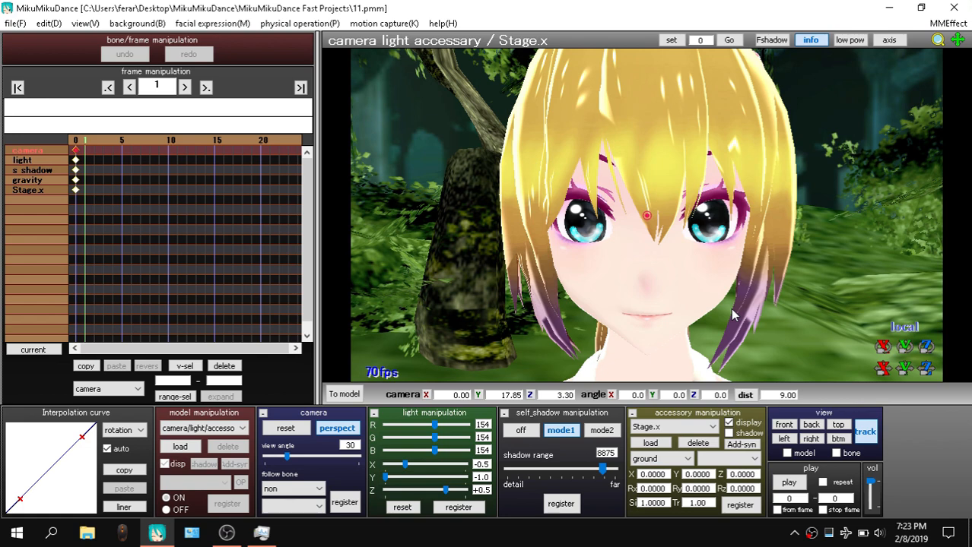
left_click(146, 23)
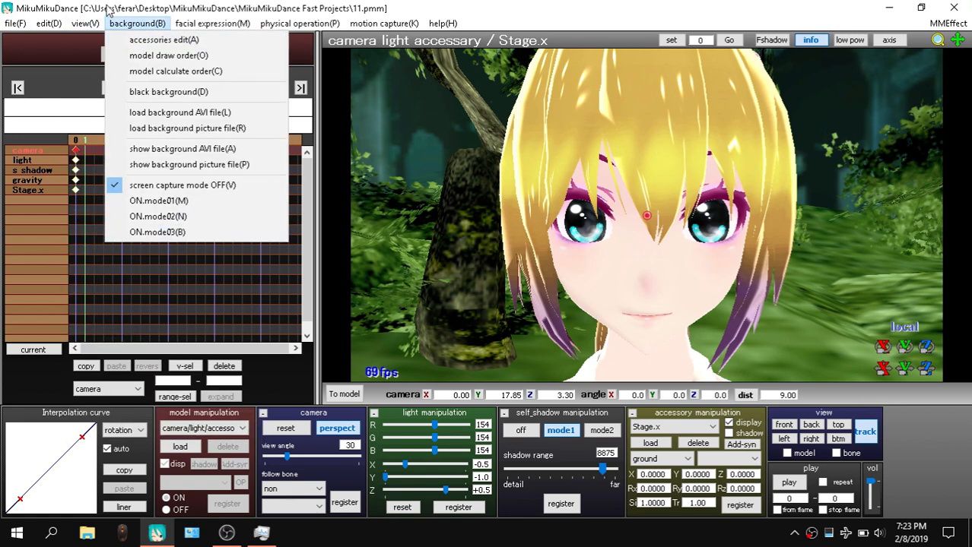
left_click(81, 23)
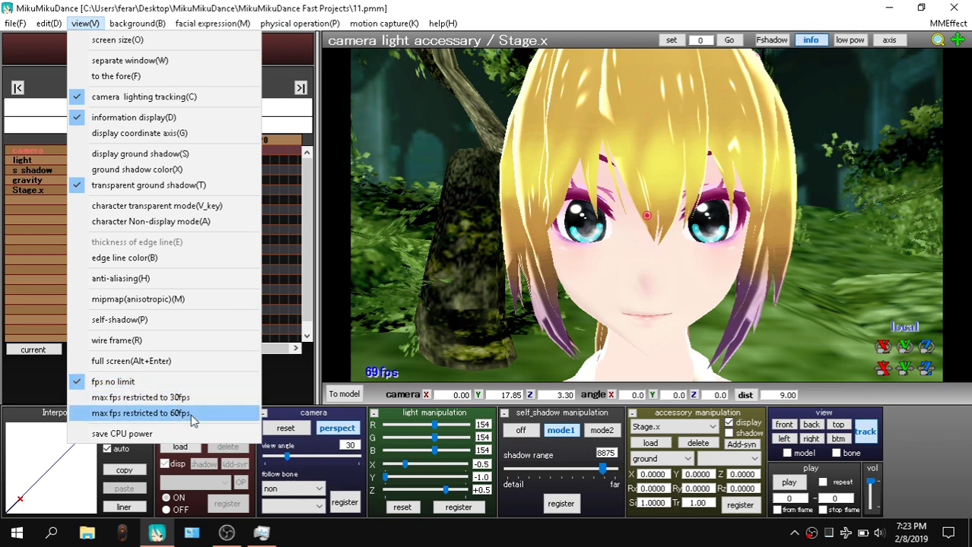
mouse_move(112, 381)
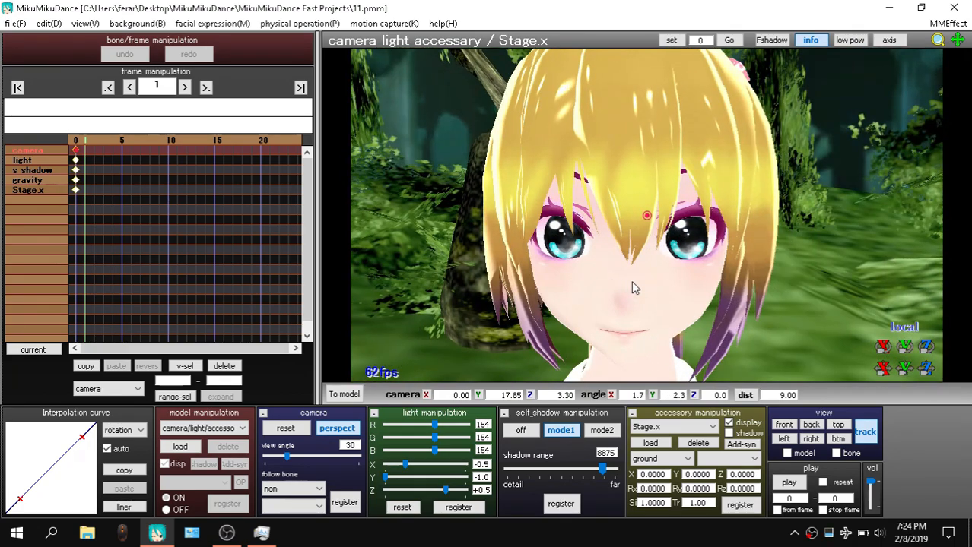
Uncheck 'fps no limit' in View, orbit behind Chica, and return to the MMD window
left_click(103, 21)
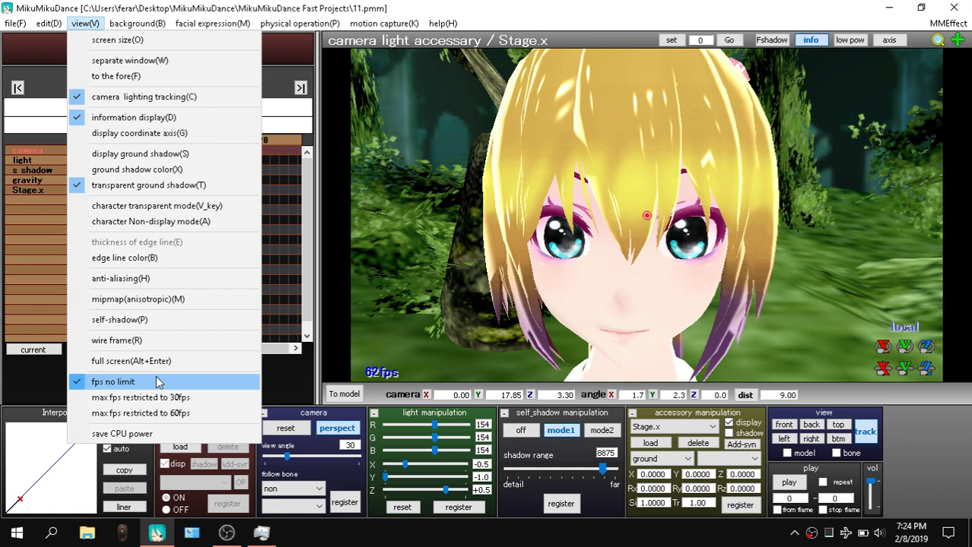
left_click(114, 381)
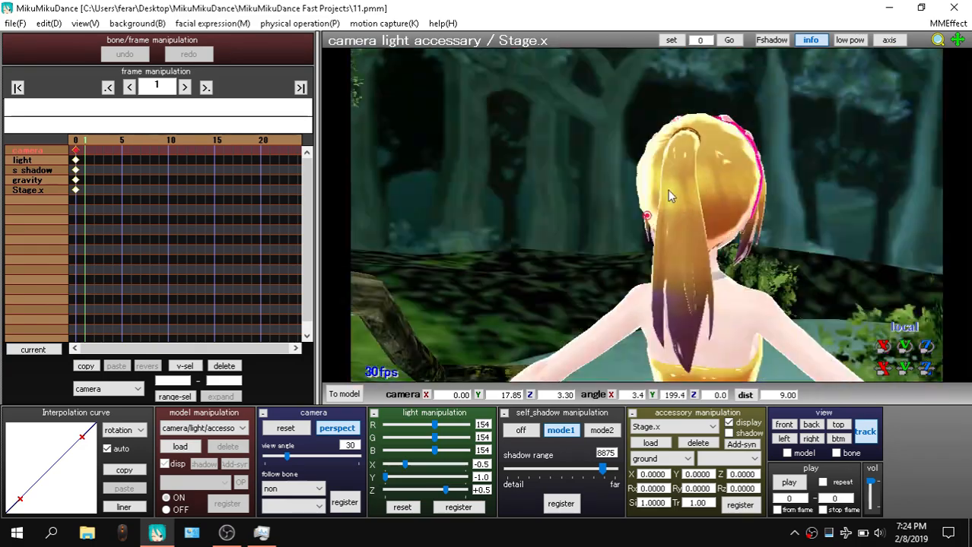
left_click_drag(669, 196, 779, 262)
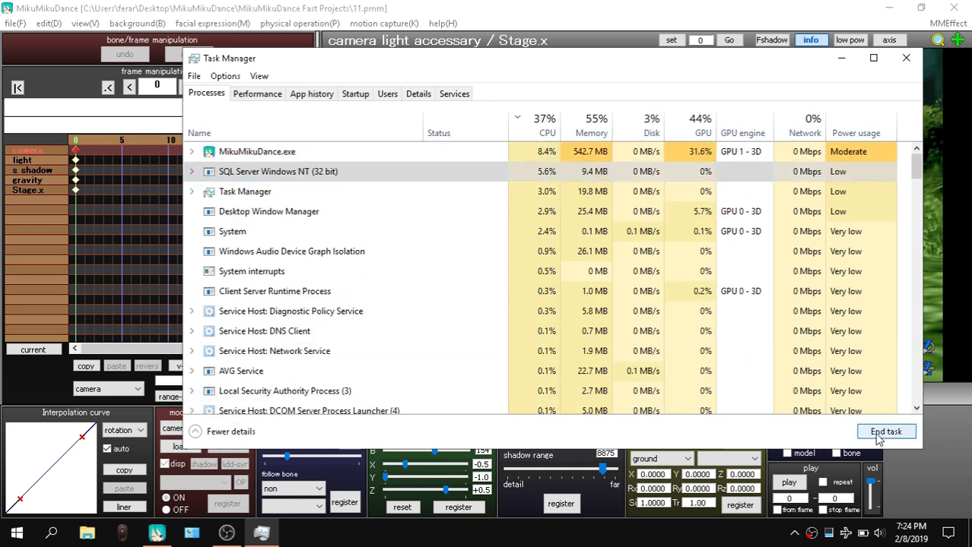
left_click(885, 432)
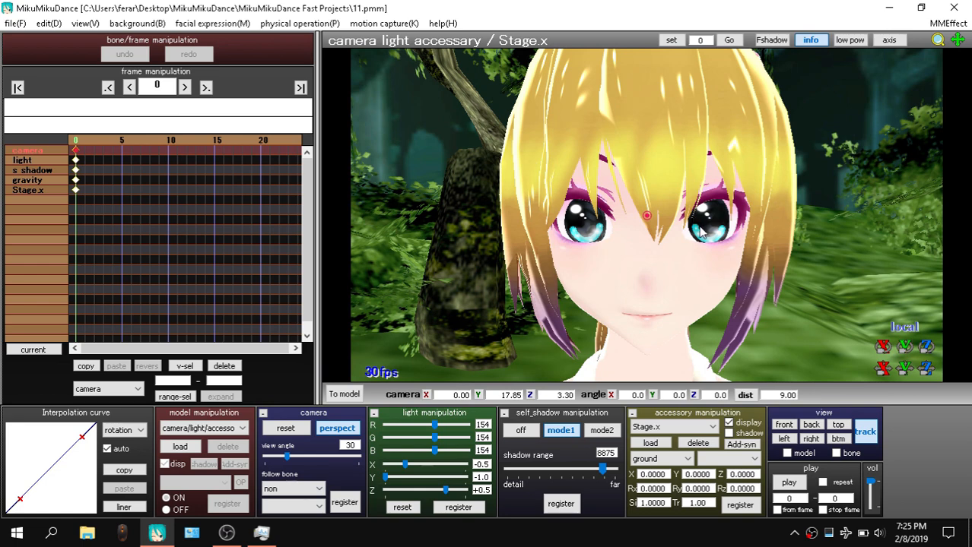
mouse_move(93, 22)
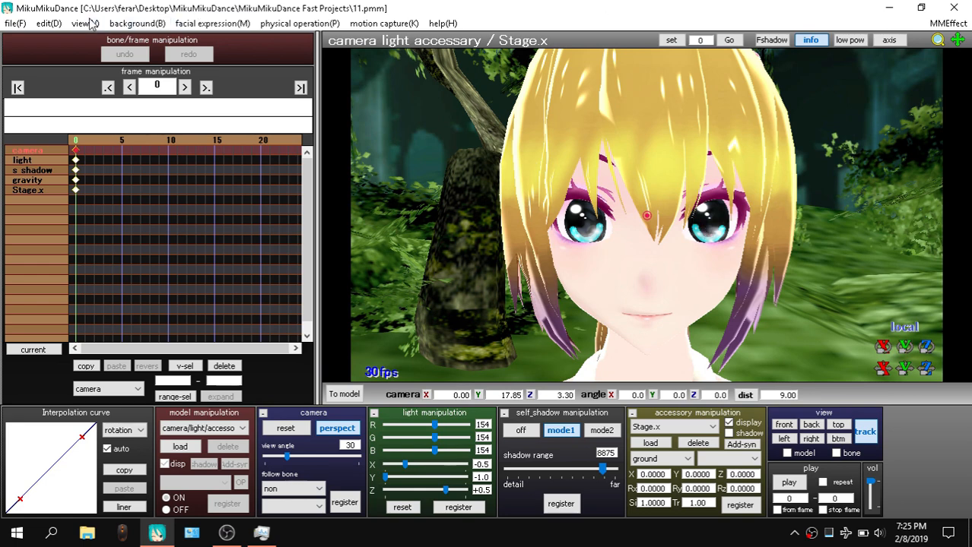
Bring up the View display options to reach the screen size settings
left_click(81, 23)
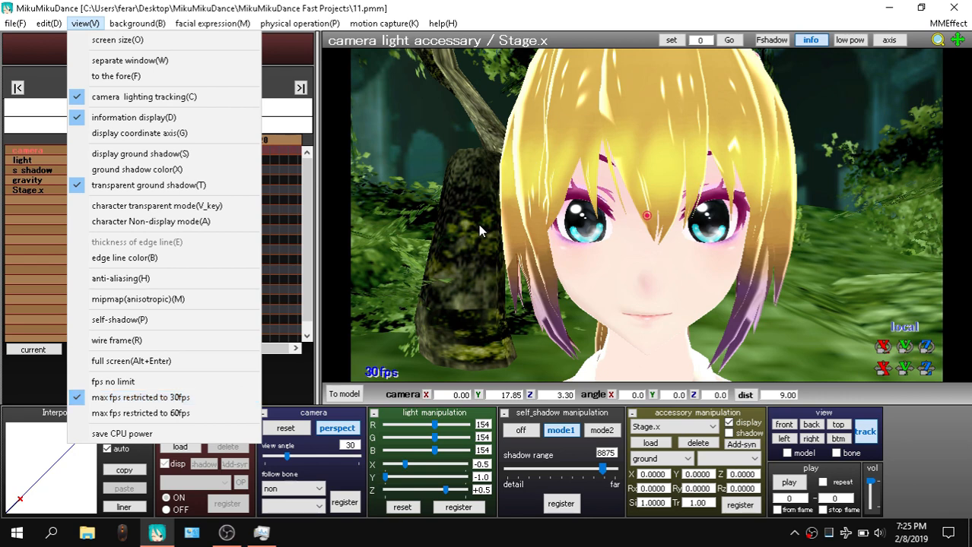
mouse_move(474, 231)
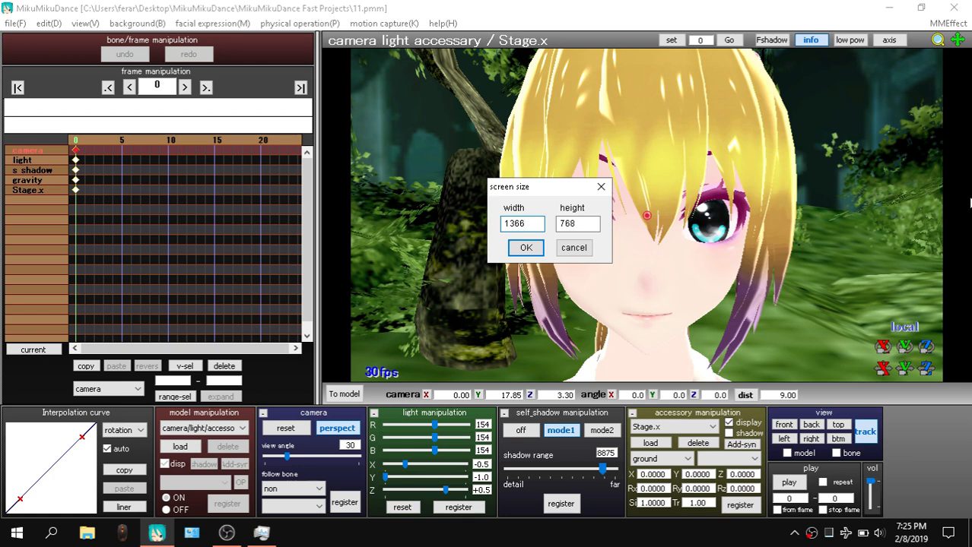
Enter a 1280 by 720 screen size in the dialog and confirm it
left_click(522, 223)
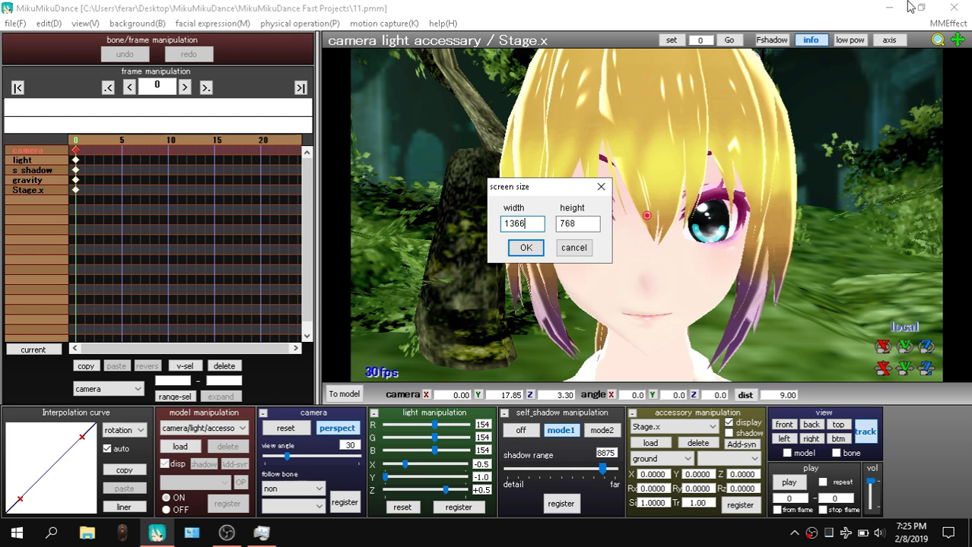
mouse_move(538, 190)
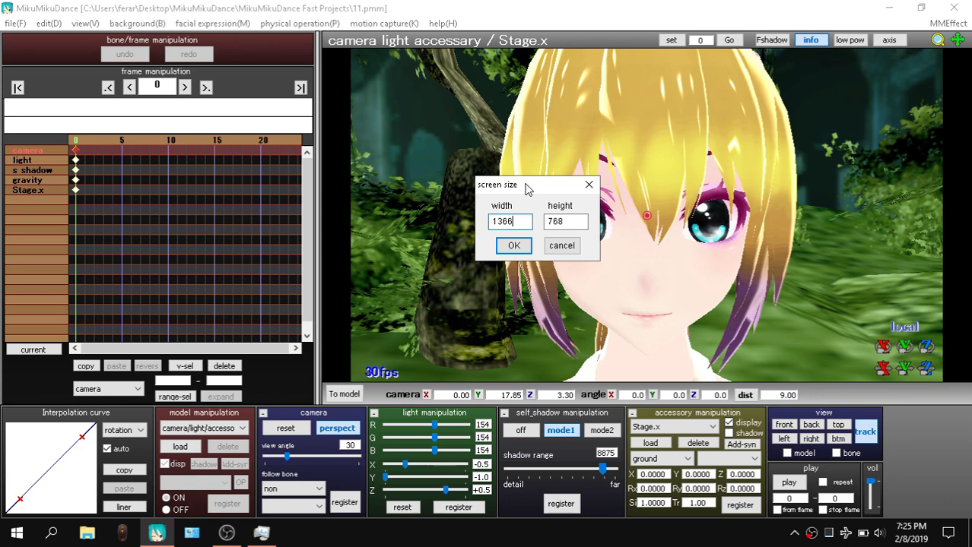
left_click_drag(527, 185, 522, 149)
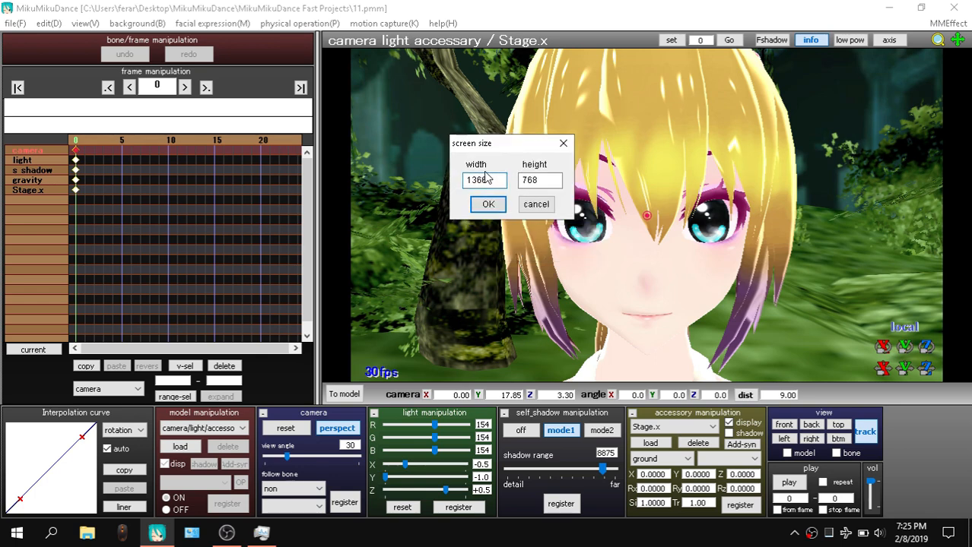
left_click(539, 180)
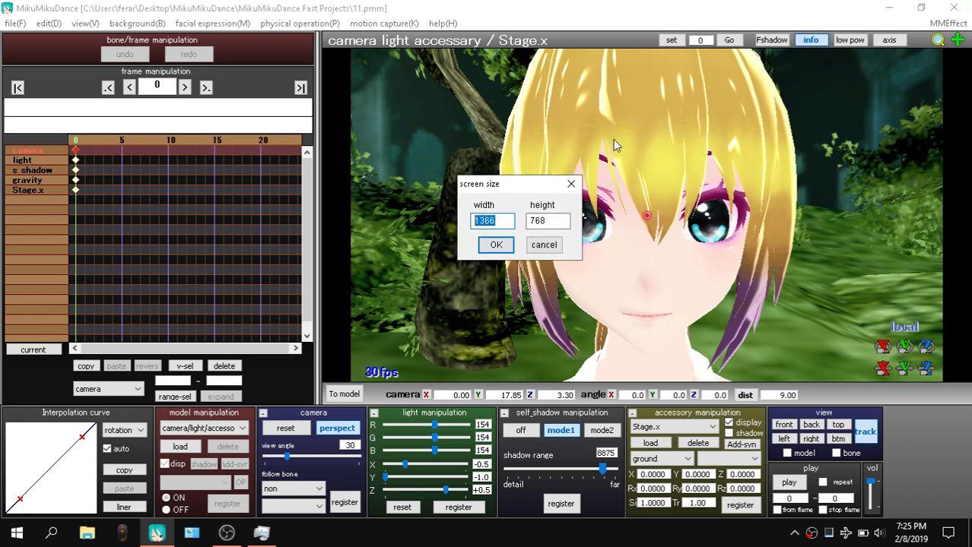
mouse_move(538, 190)
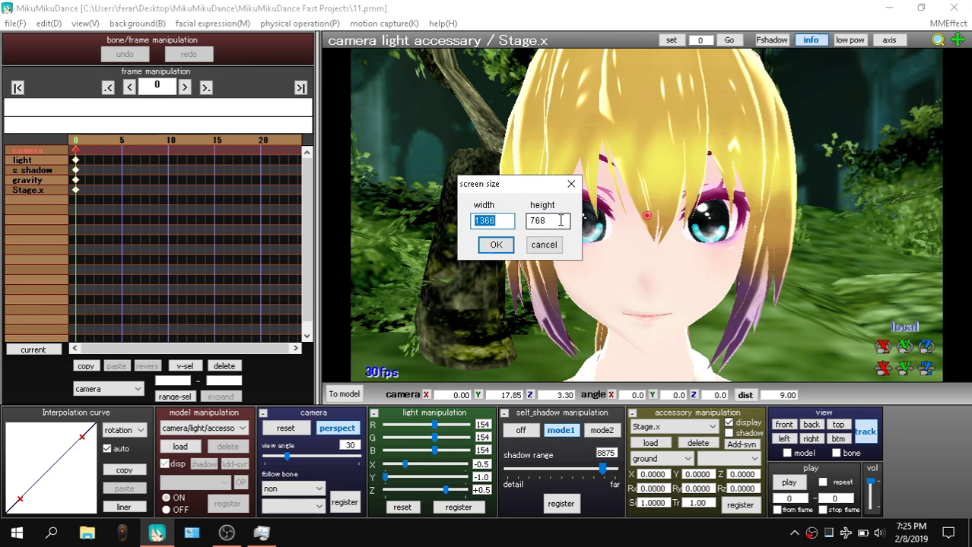
left_click(547, 220)
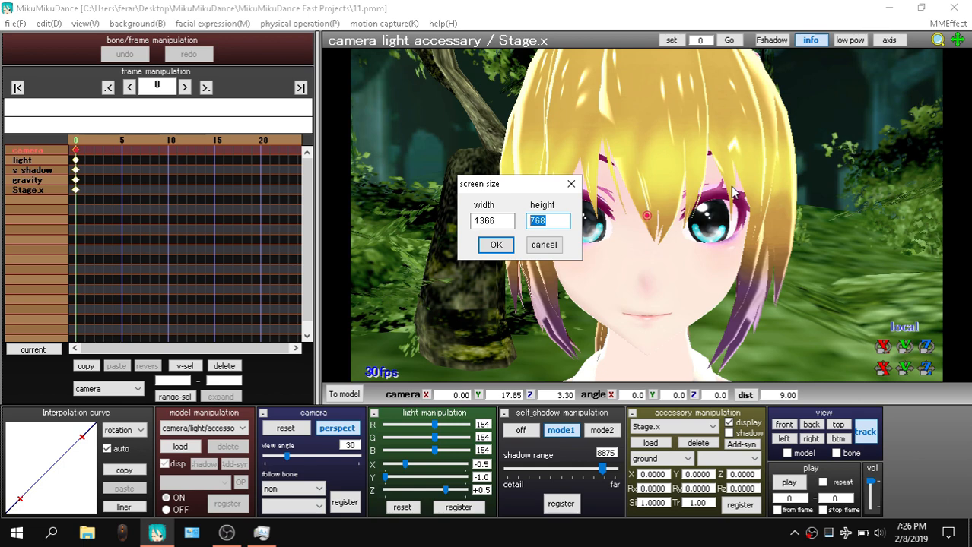
mouse_move(732, 195)
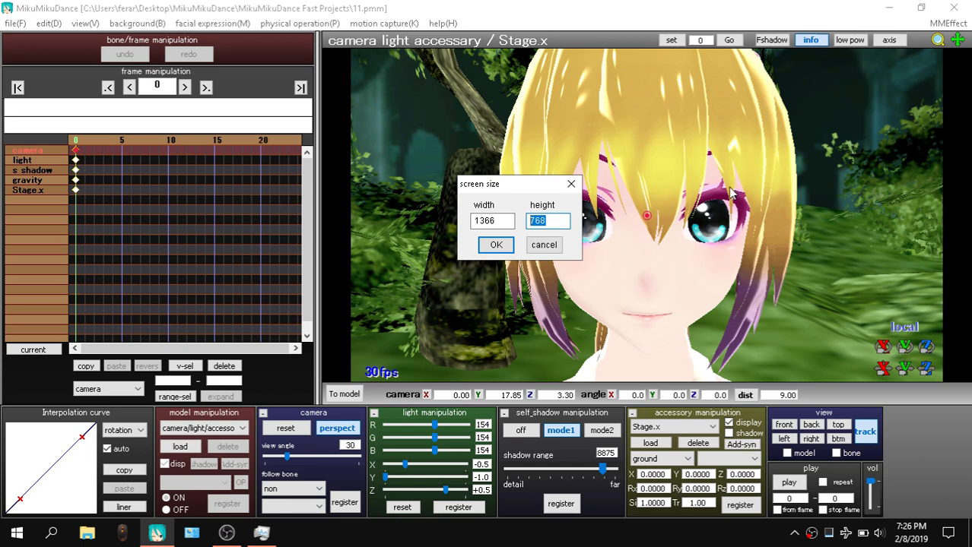
type("720")
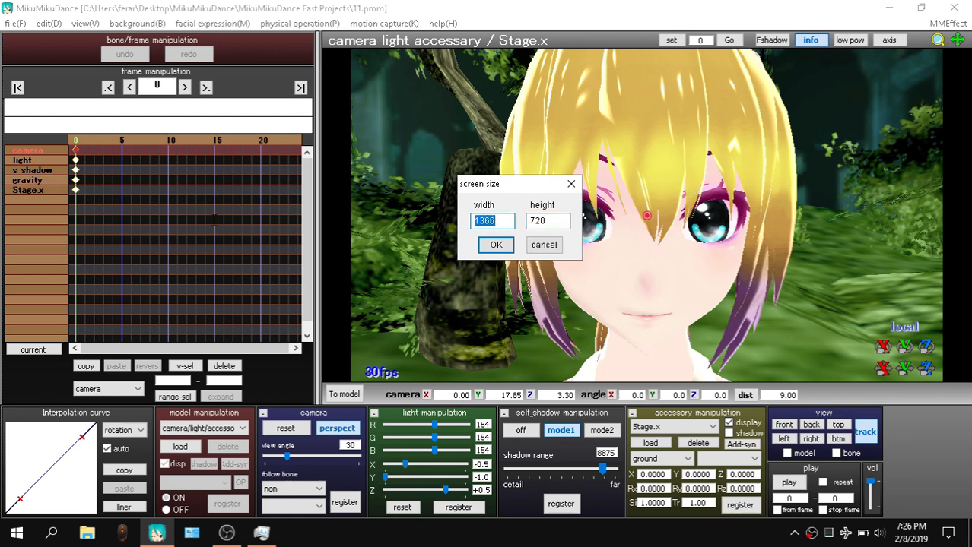
type("1280")
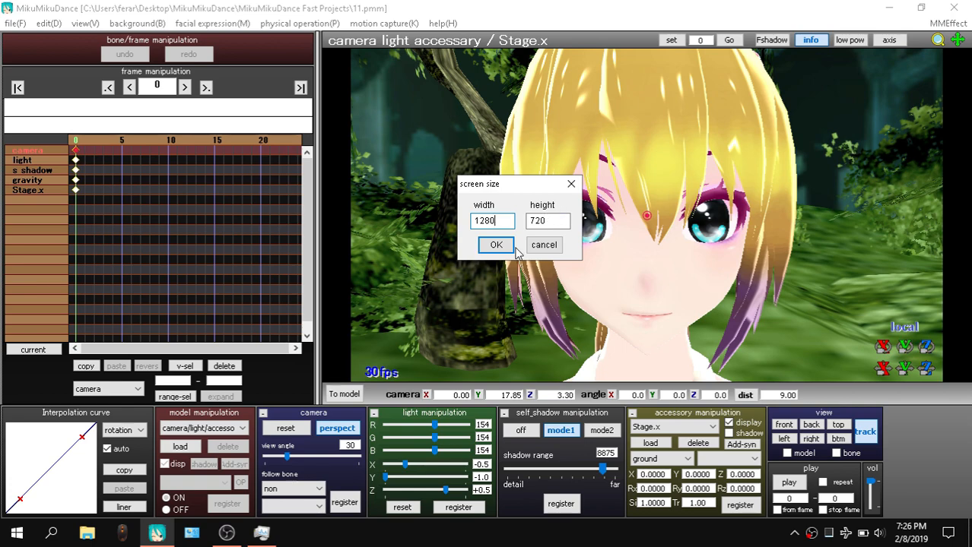
left_click(496, 245)
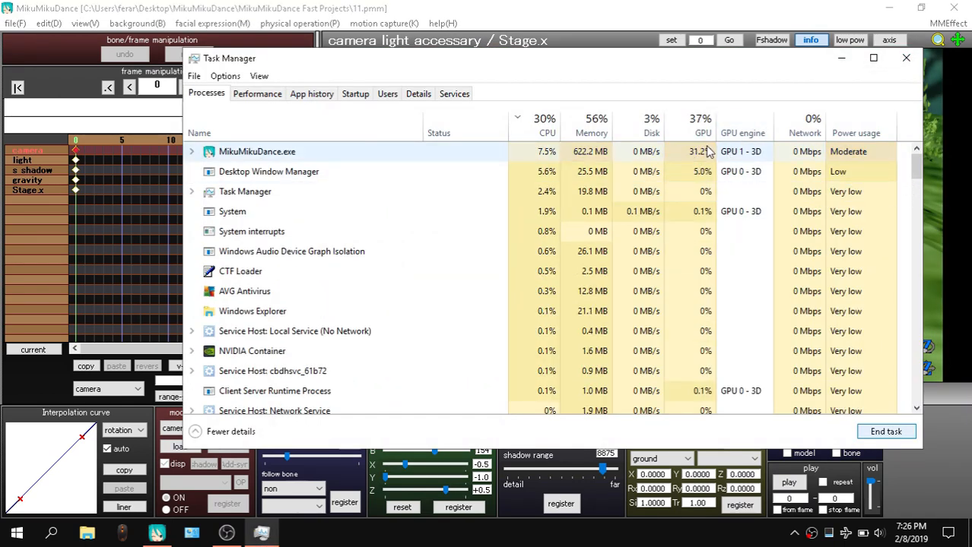
Dismiss Task Manager and rotate the camera to a side view of Chica's face
left_click(906, 59)
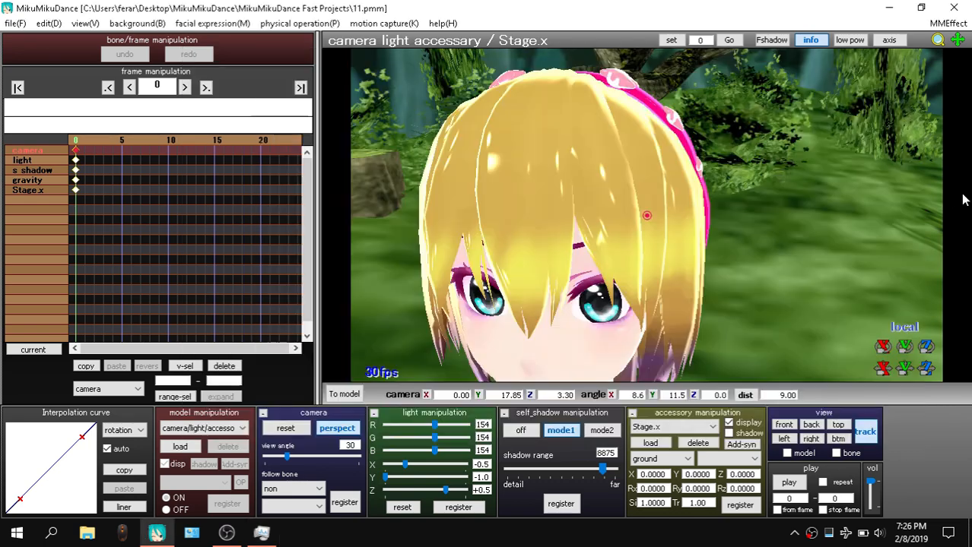
mouse_move(679, 252)
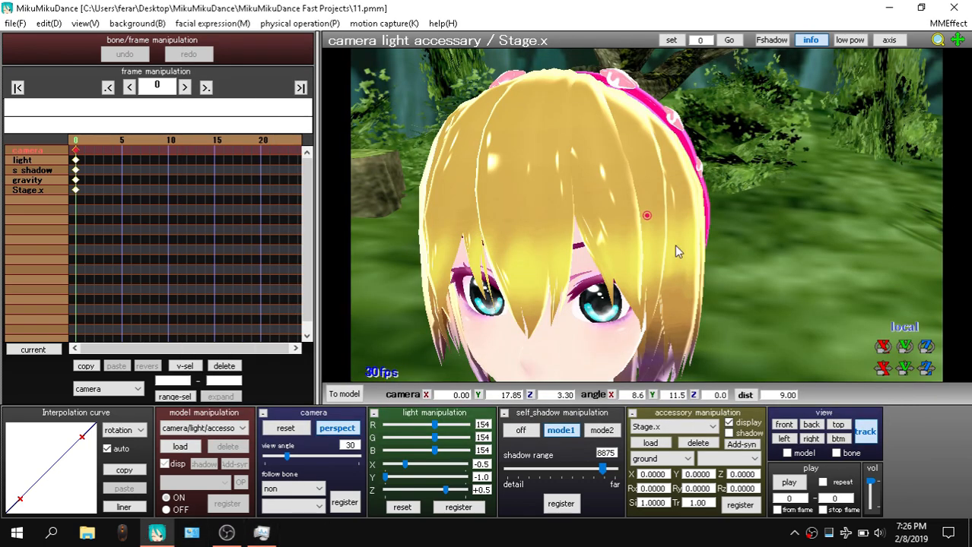
left_click_drag(679, 253, 707, 222)
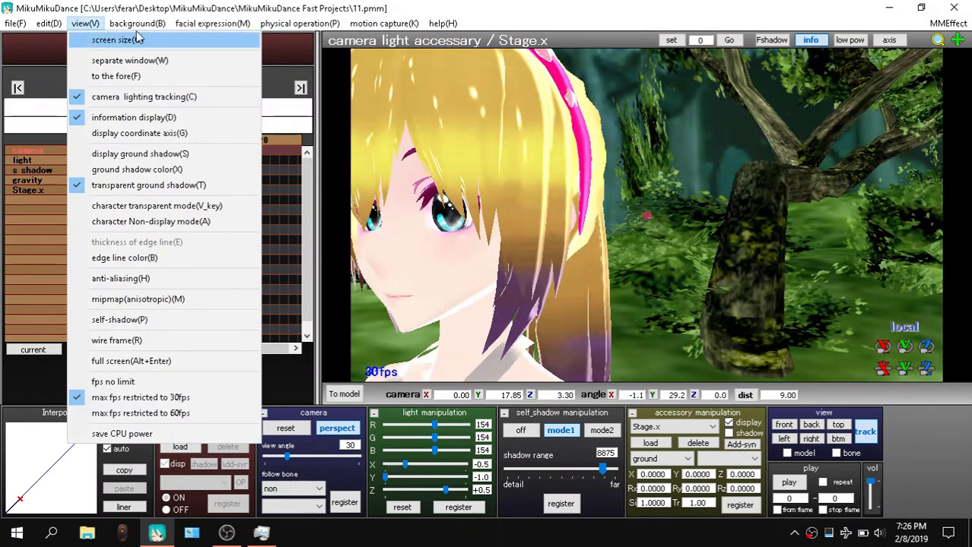
mouse_move(790, 94)
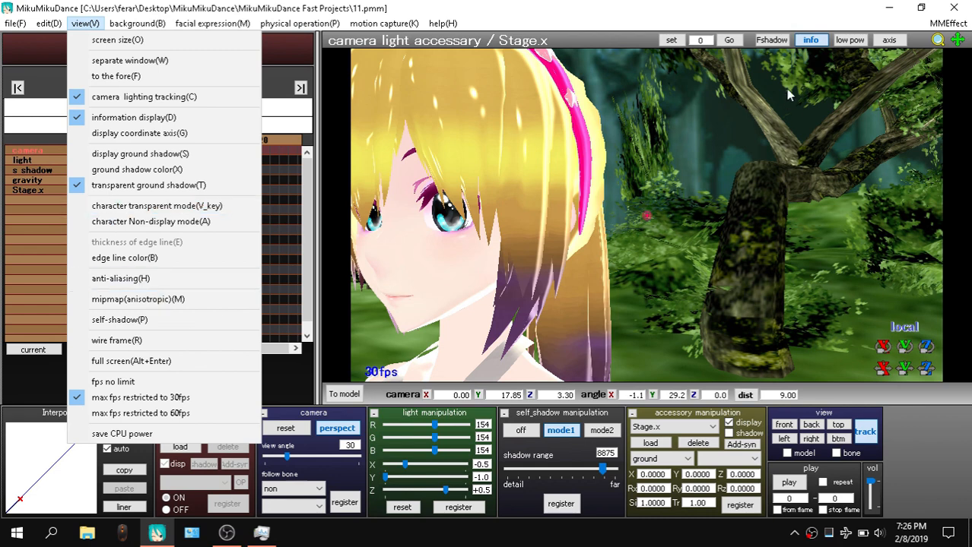
mouse_move(800, 175)
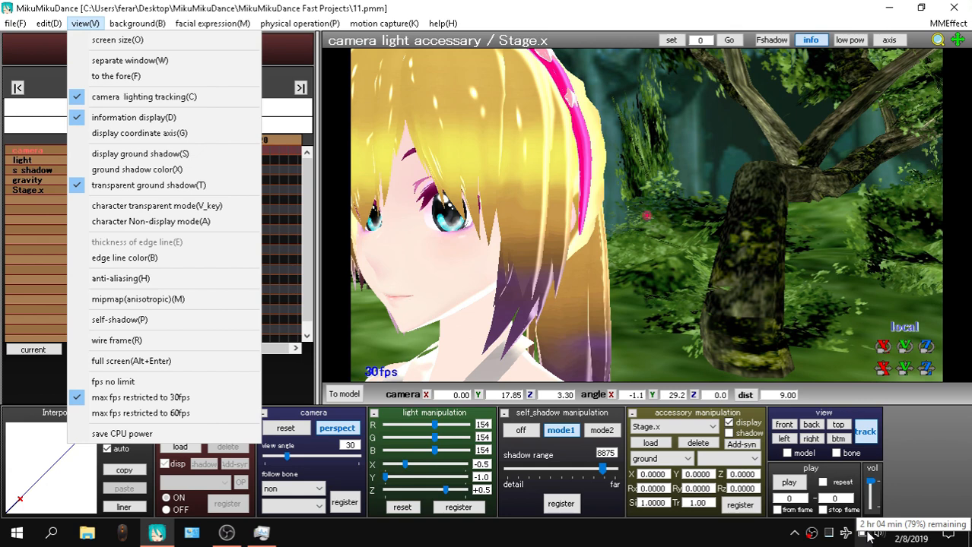
mouse_move(535, 261)
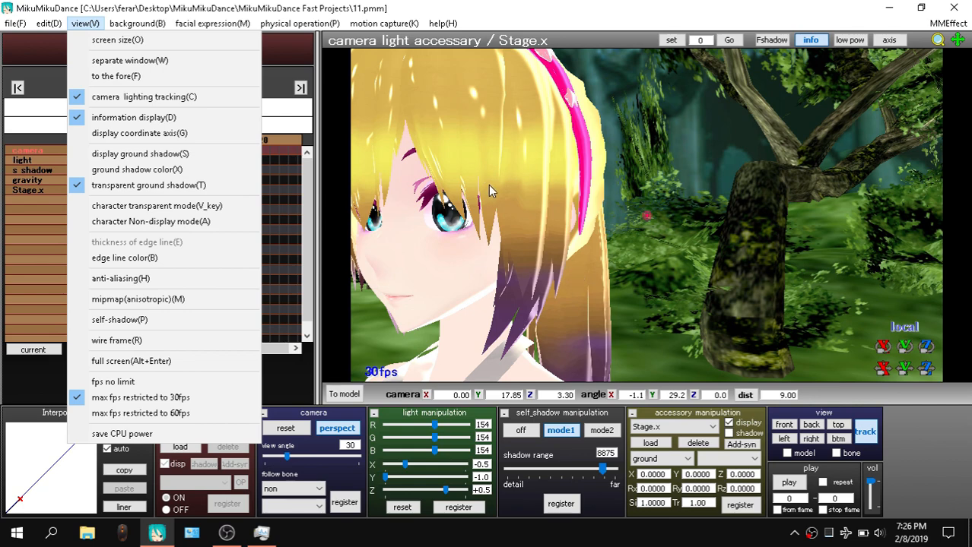
Set the render screen size to 640 by 480 and apply it
left_click(122, 41)
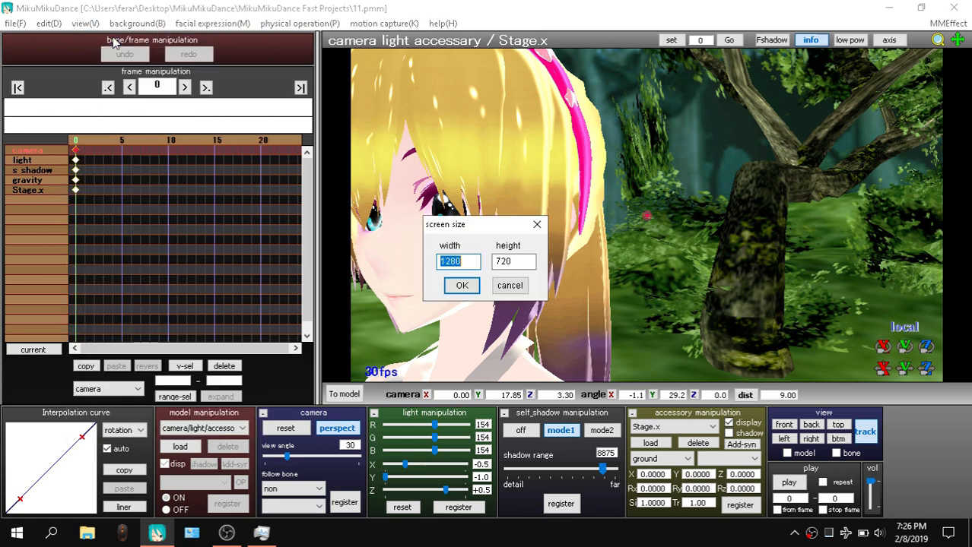
left_click(514, 262)
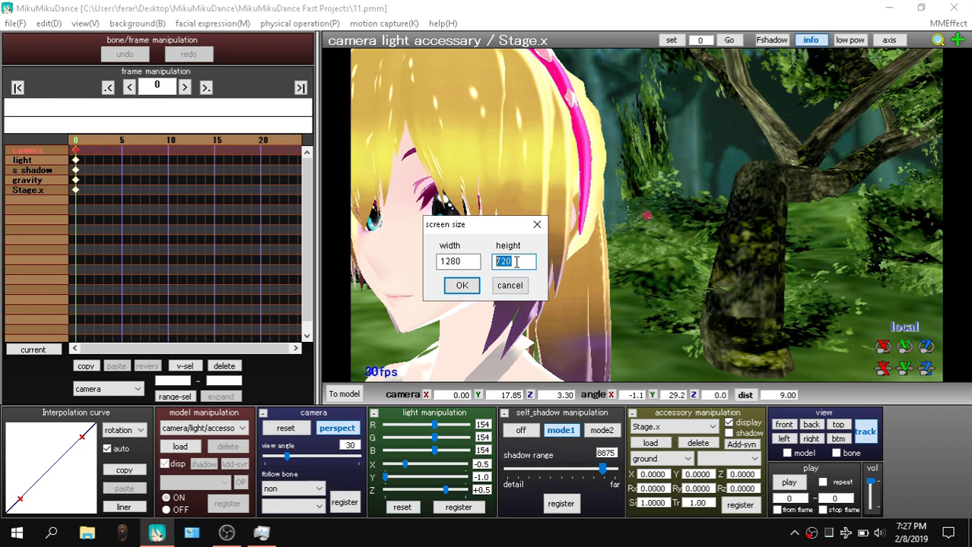
left_click(456, 261)
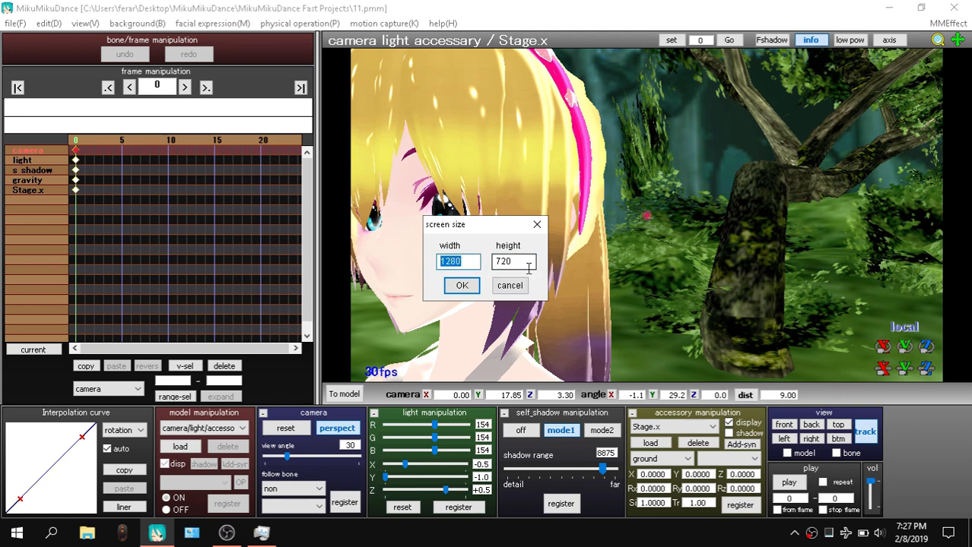
left_click(514, 262)
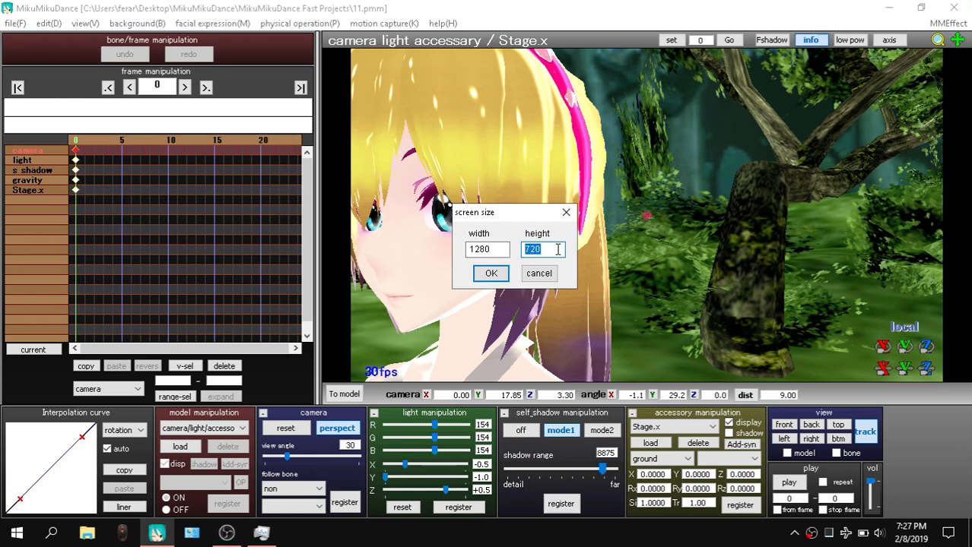
type("760")
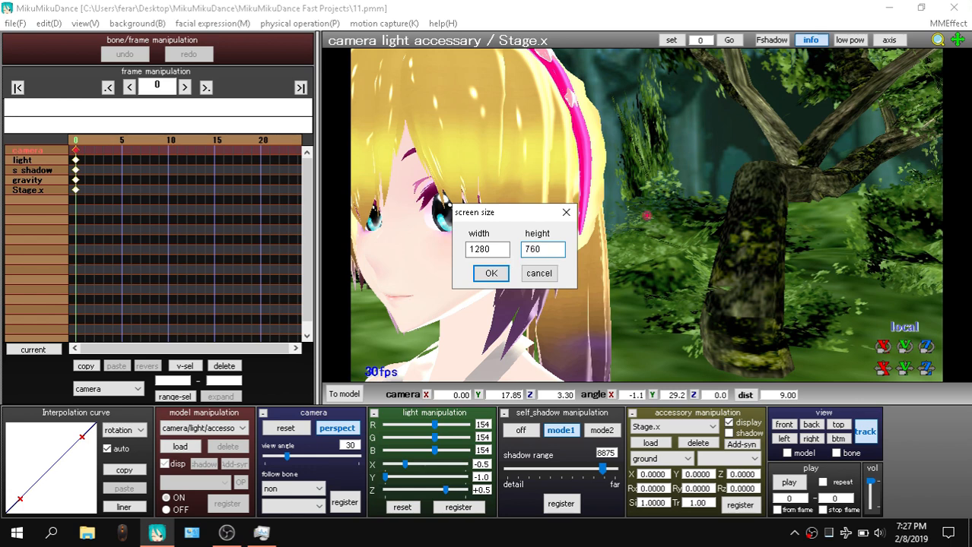
type("4")
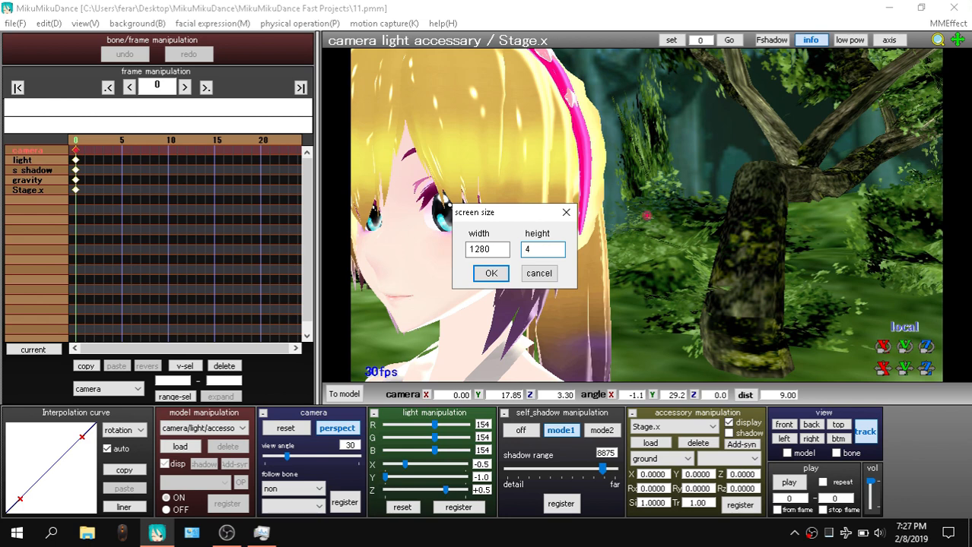
type("80")
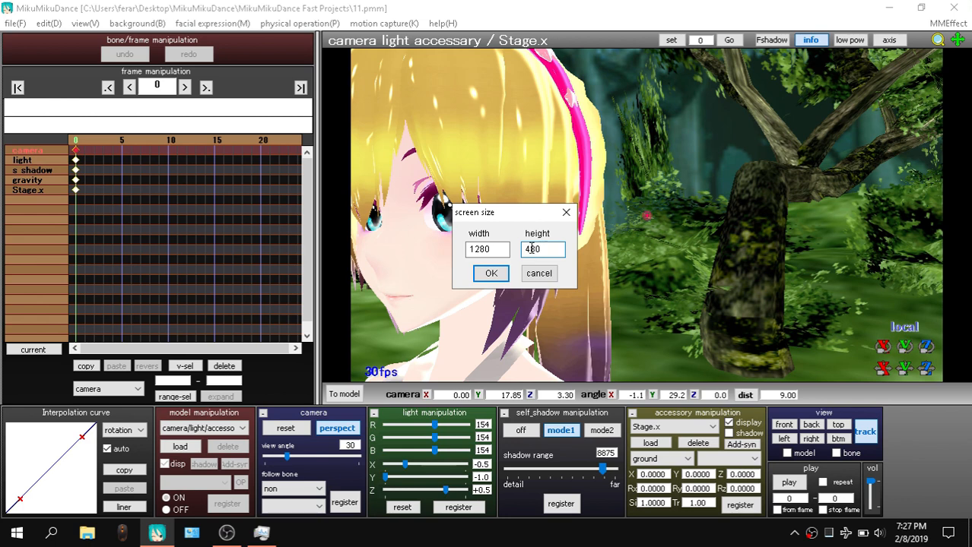
type("64")
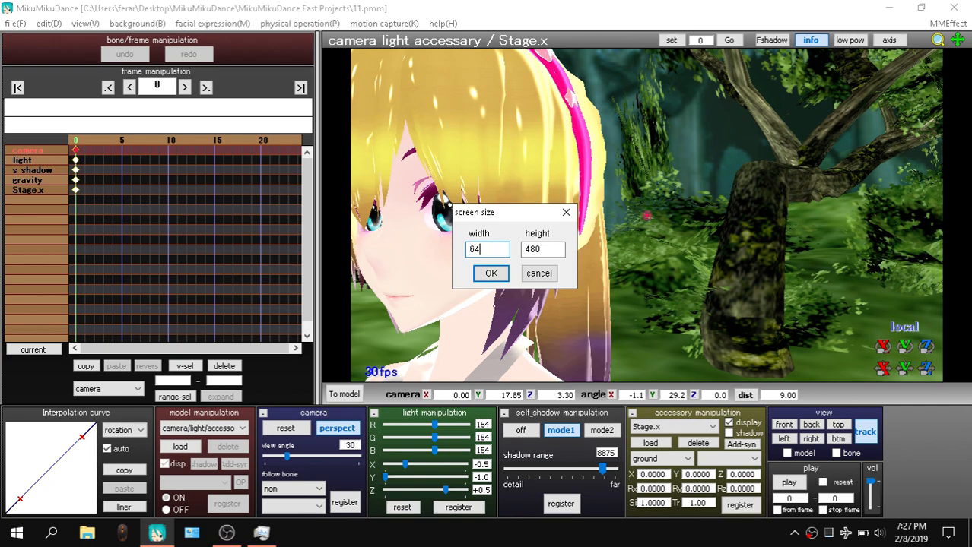
left_click(490, 274)
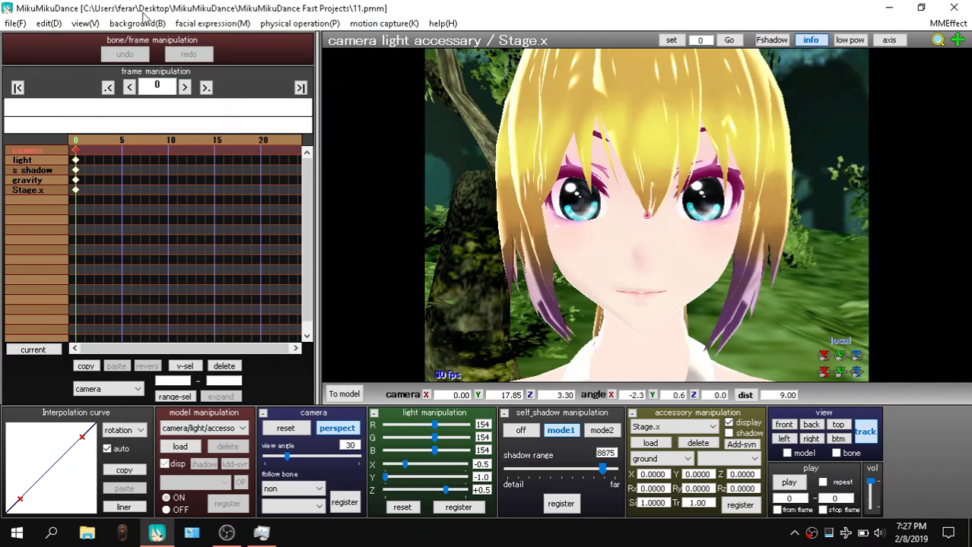
left_click(82, 23)
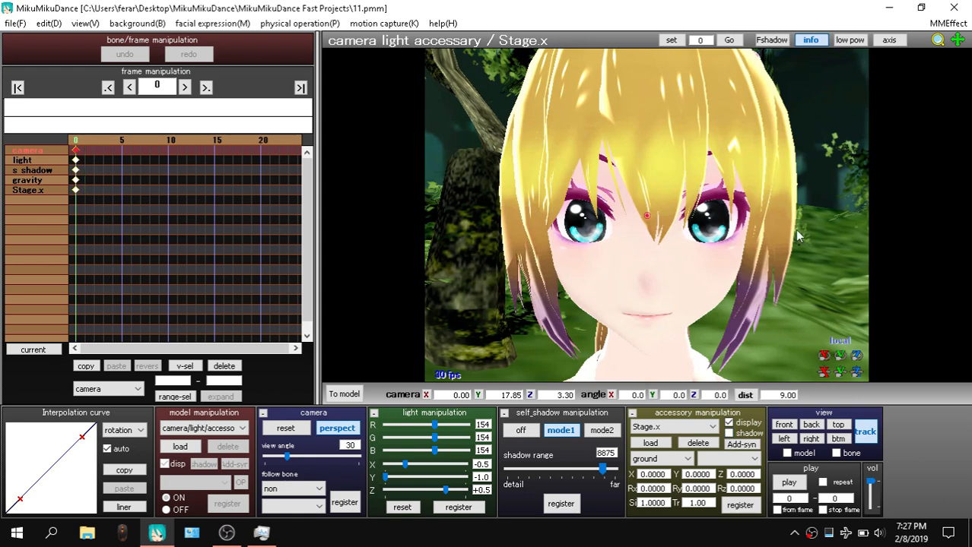
left_click(47, 22)
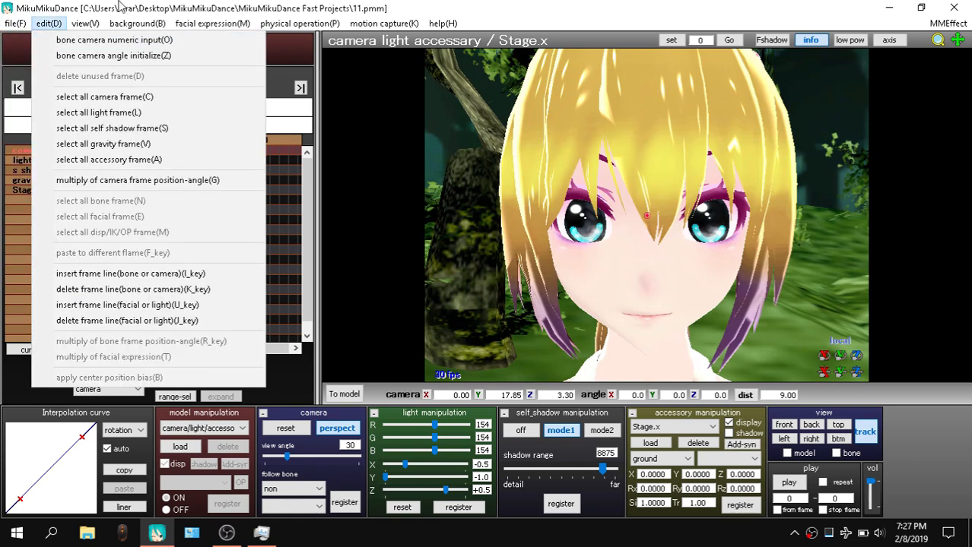
left_click(12, 24)
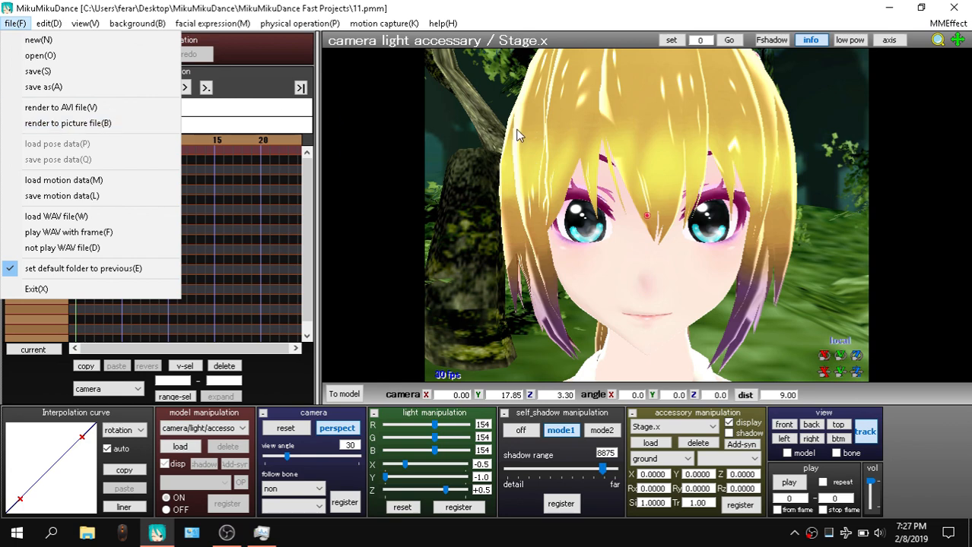
mouse_move(507, 126)
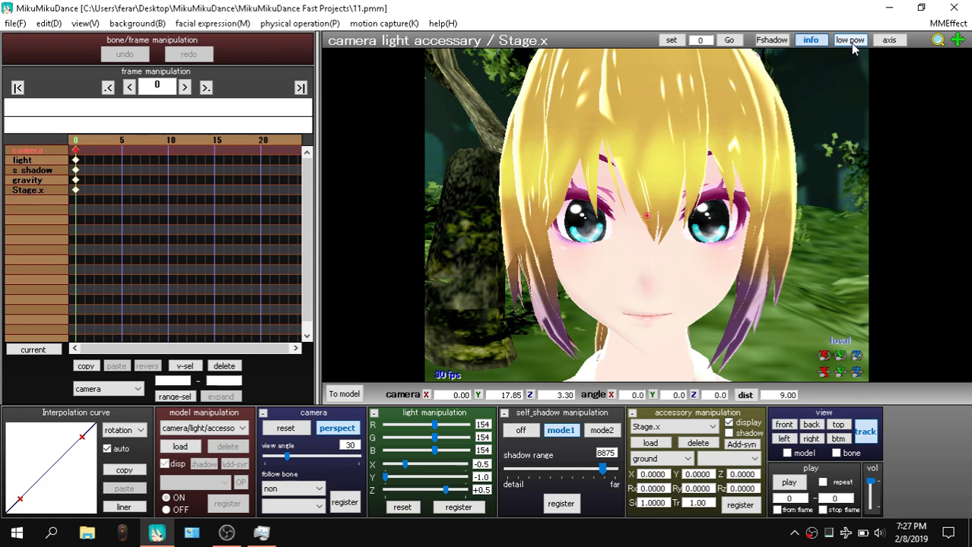
mouse_move(816, 117)
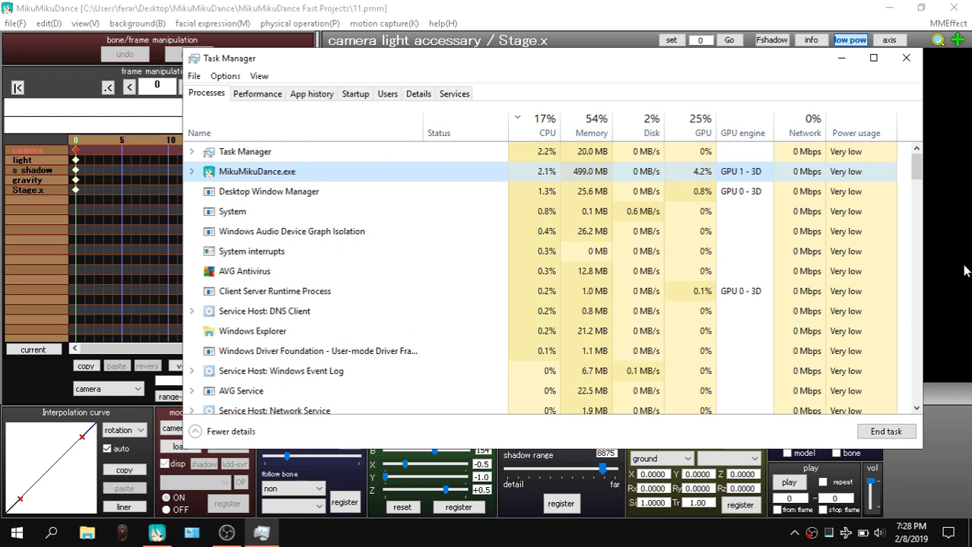
Dismiss the resource monitor and rotate the view around Chica's face
left_click(906, 58)
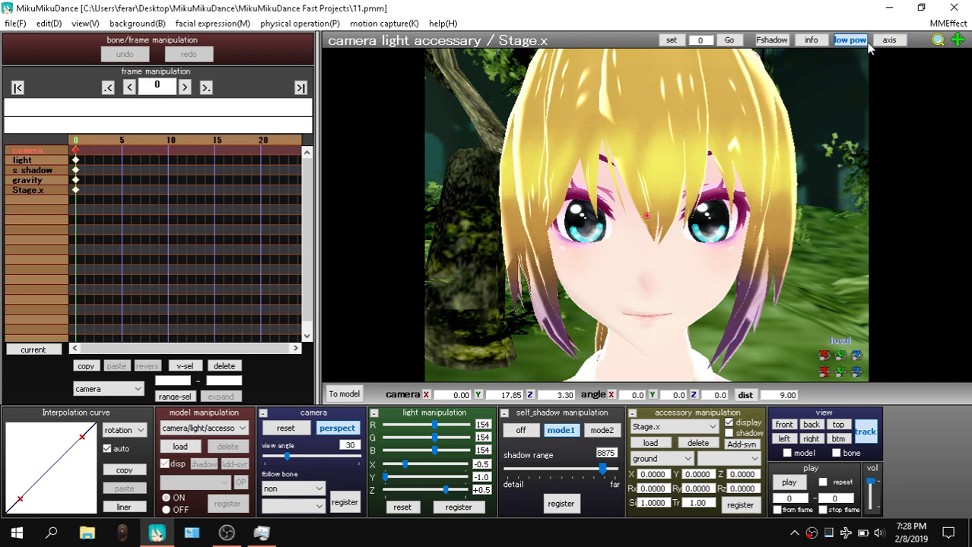
left_click(262, 533)
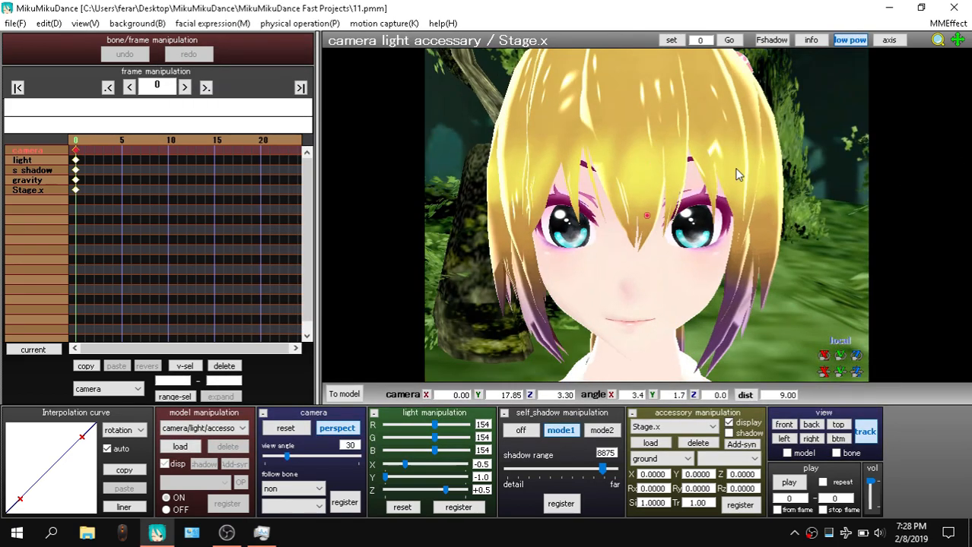
left_click_drag(737, 175, 821, 164)
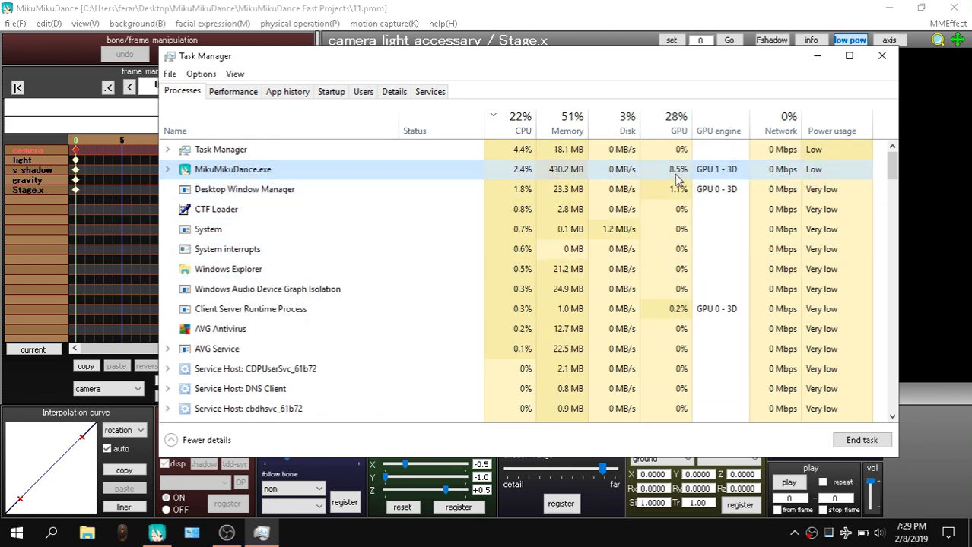
Check the NVIDIA GPU usage graph and the running processes list, then close Task Manager
left_click(232, 91)
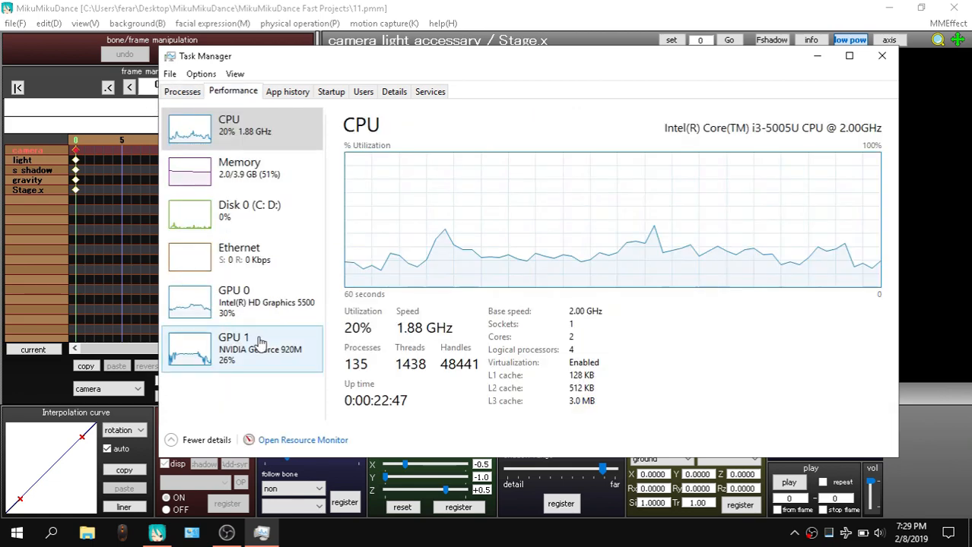
left_click(241, 348)
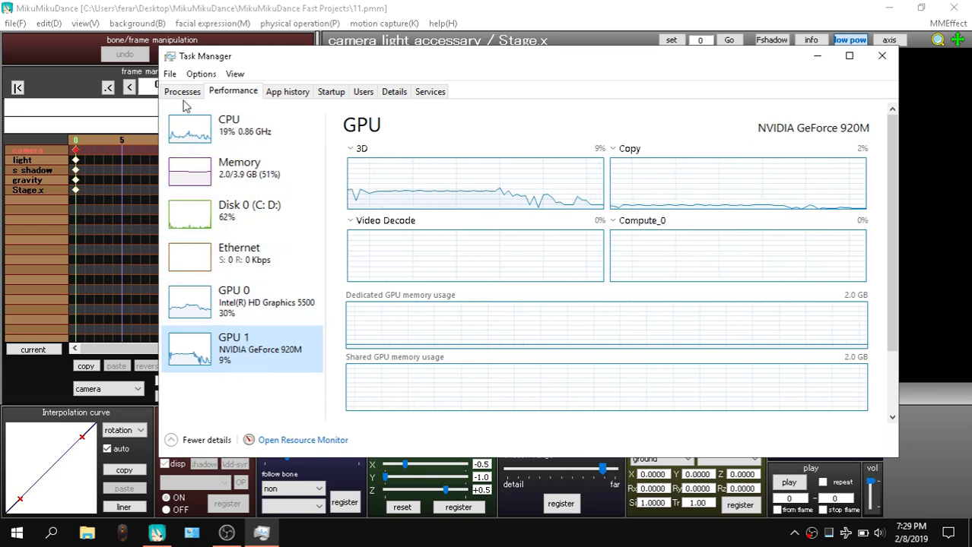
left_click(183, 91)
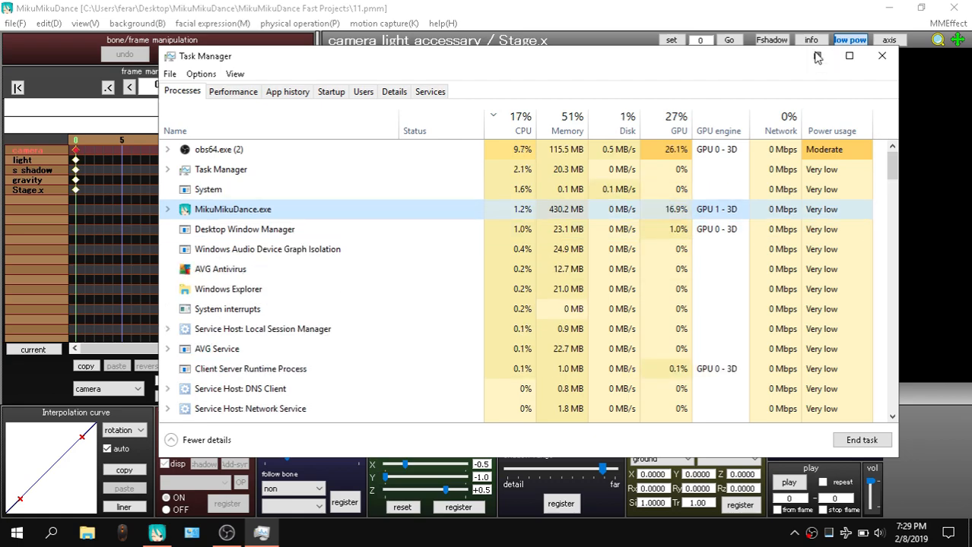
left_click(882, 58)
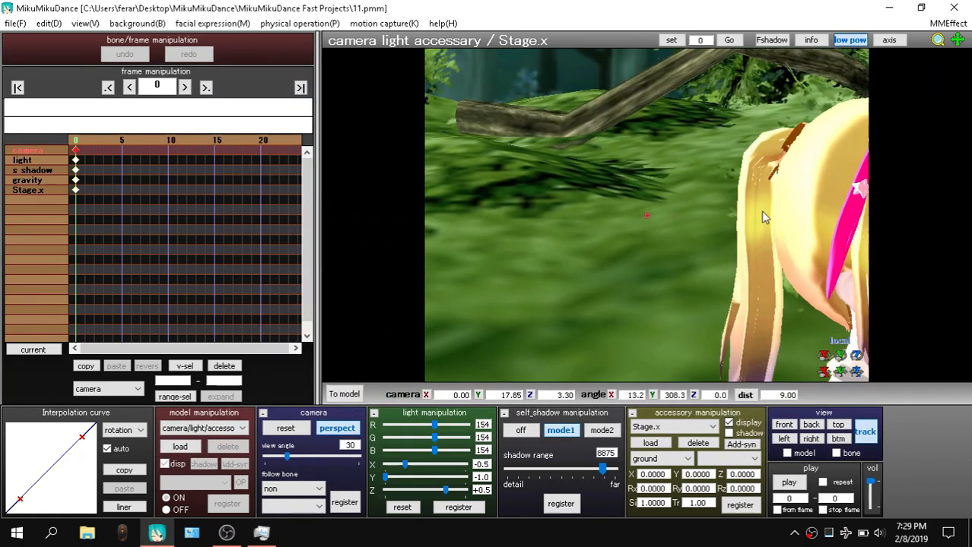
left_click_drag(764, 219, 703, 208)
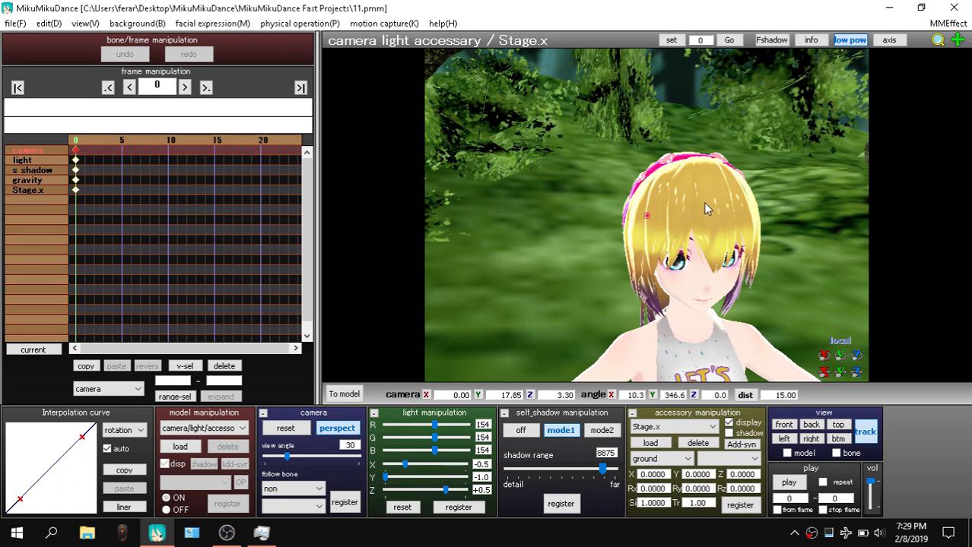
mouse_move(692, 204)
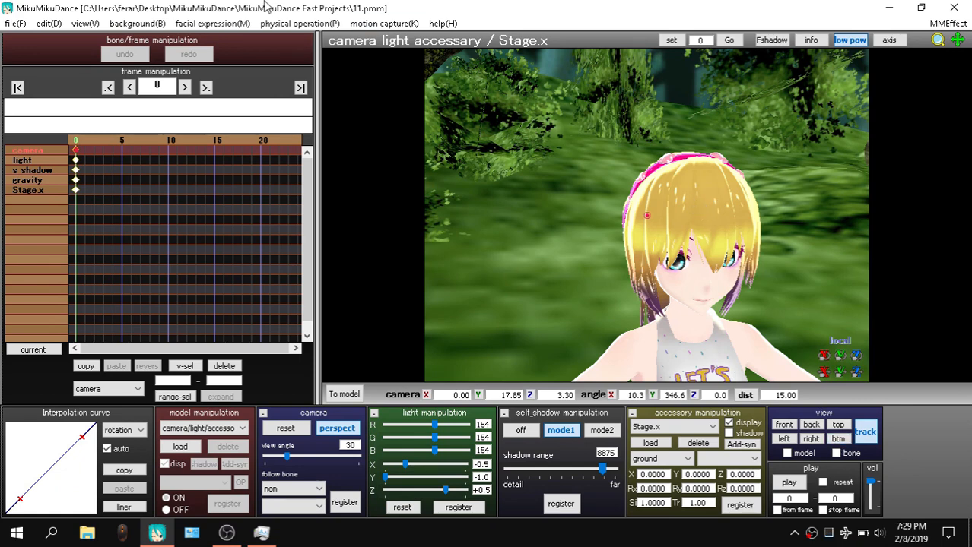
left_click(14, 23)
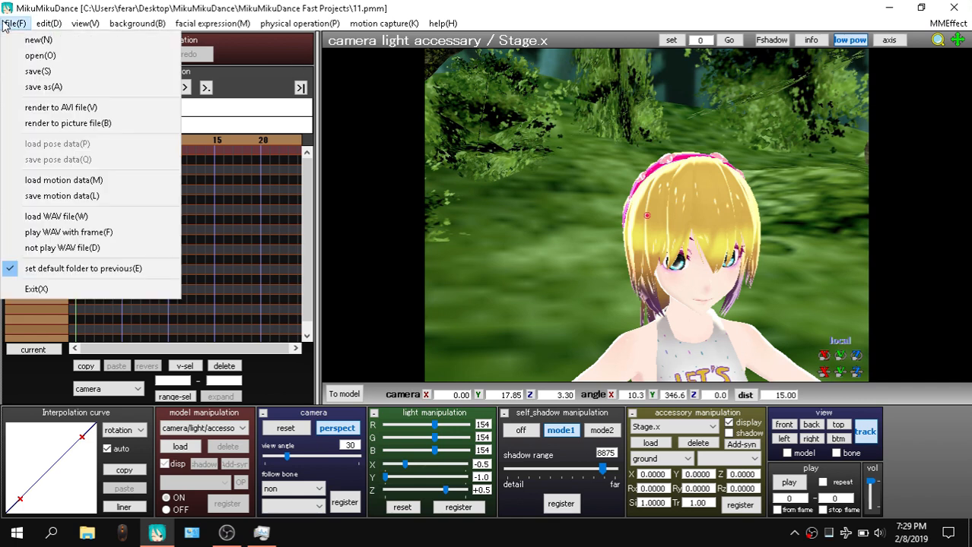
left_click(51, 106)
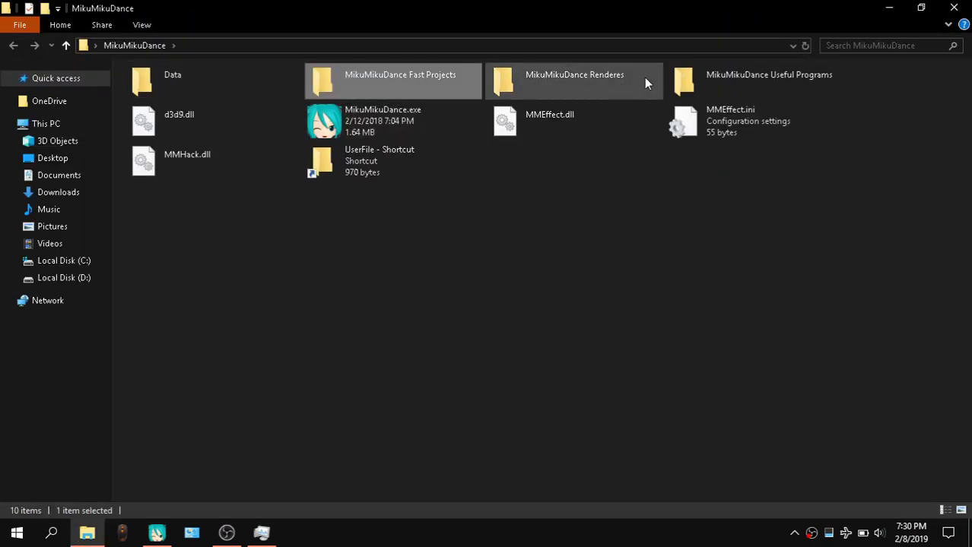
Open 2.avi from the MikuMikuDance Renders folder for playback
double_click(575, 77)
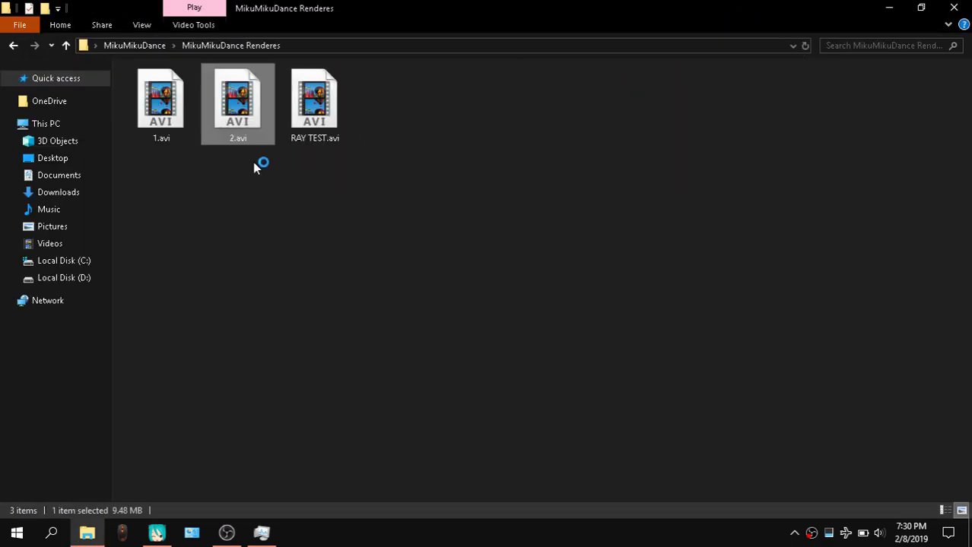
mouse_move(281, 152)
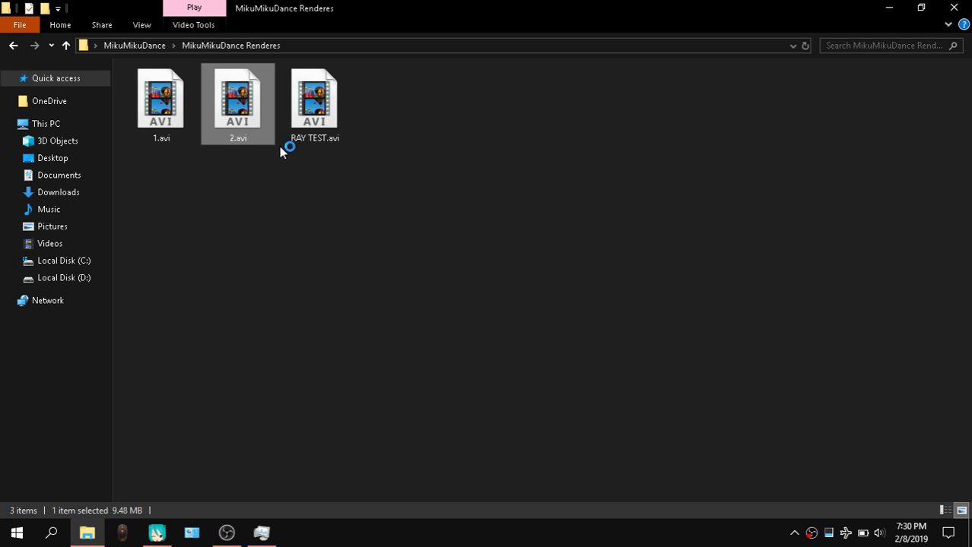
left_click(158, 532)
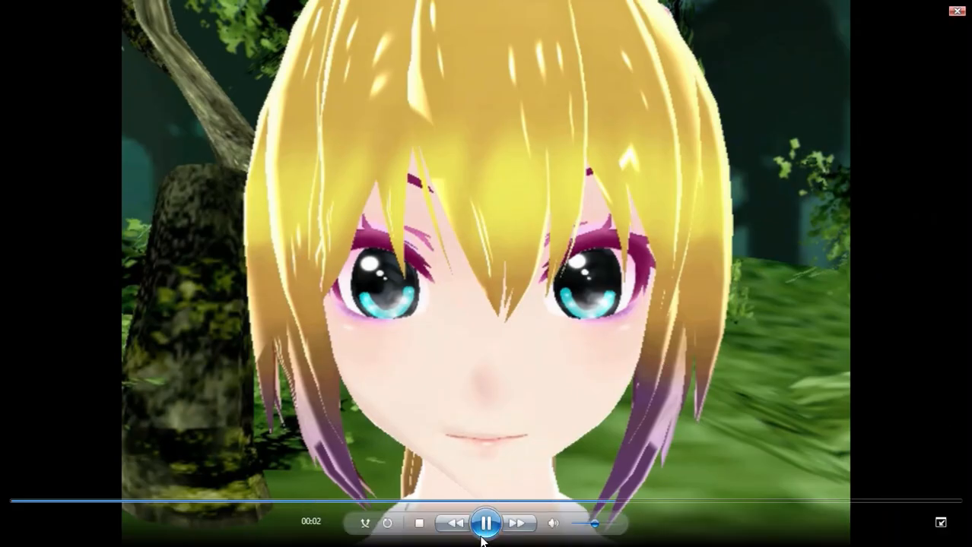
Pause the rendered forest clip and close Windows Media Player
left_click(487, 521)
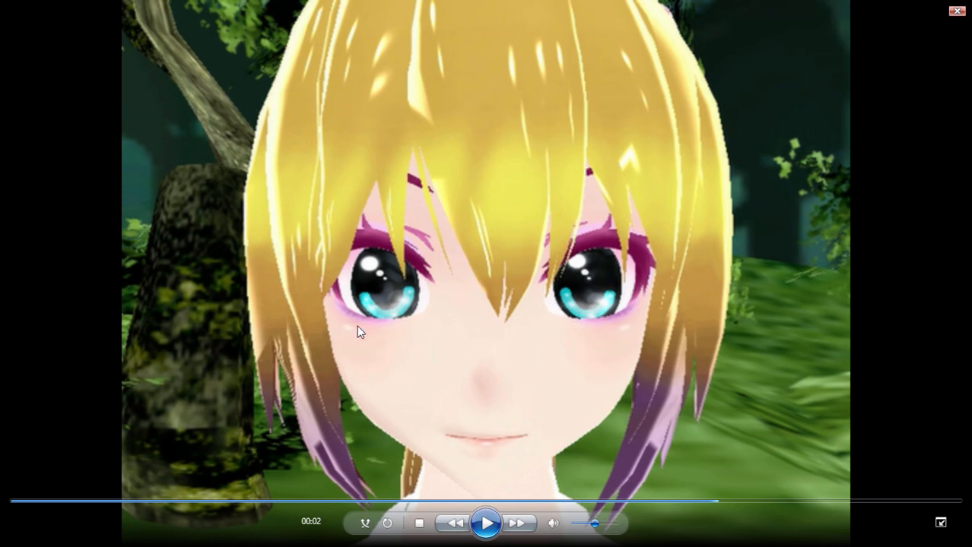
mouse_move(459, 330)
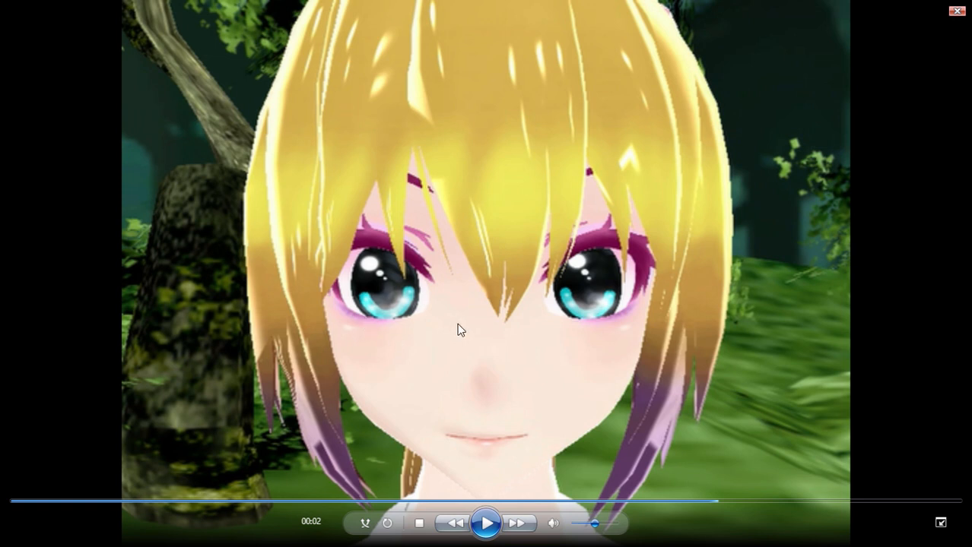
mouse_move(473, 323)
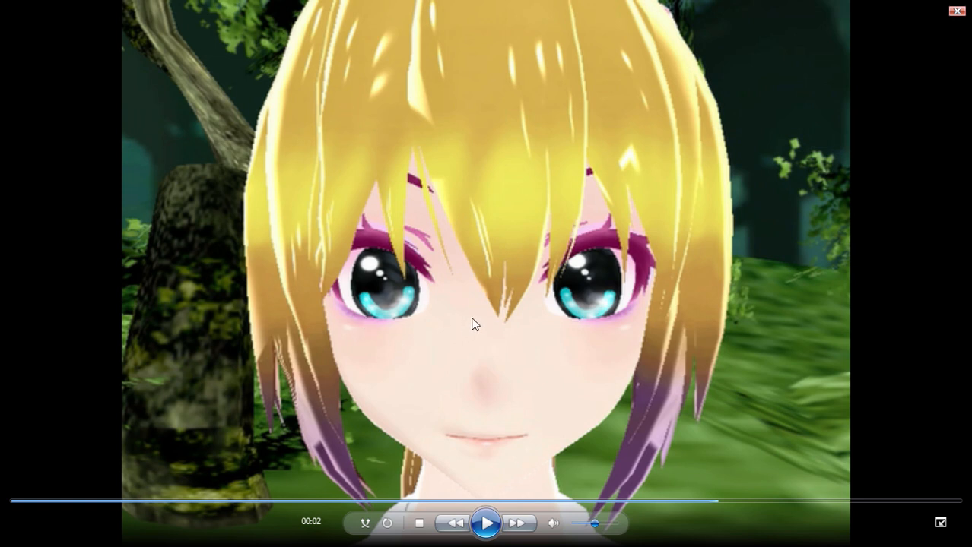
left_click(956, 12)
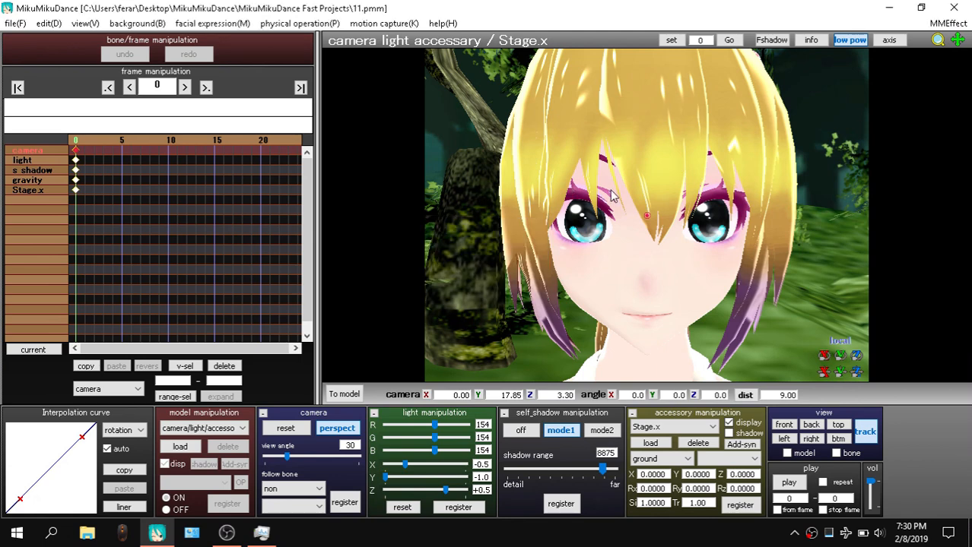
mouse_move(892, 225)
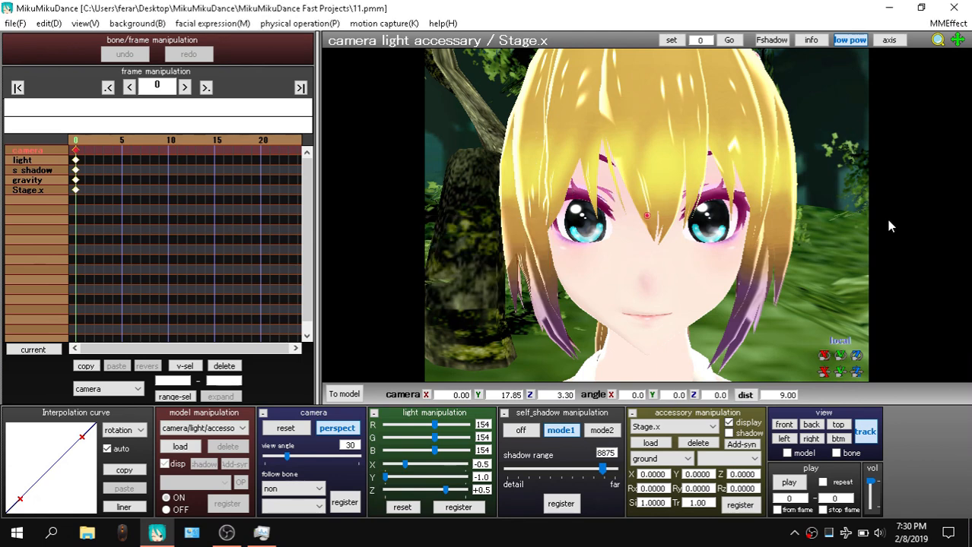
left_click_drag(646, 213, 684, 243)
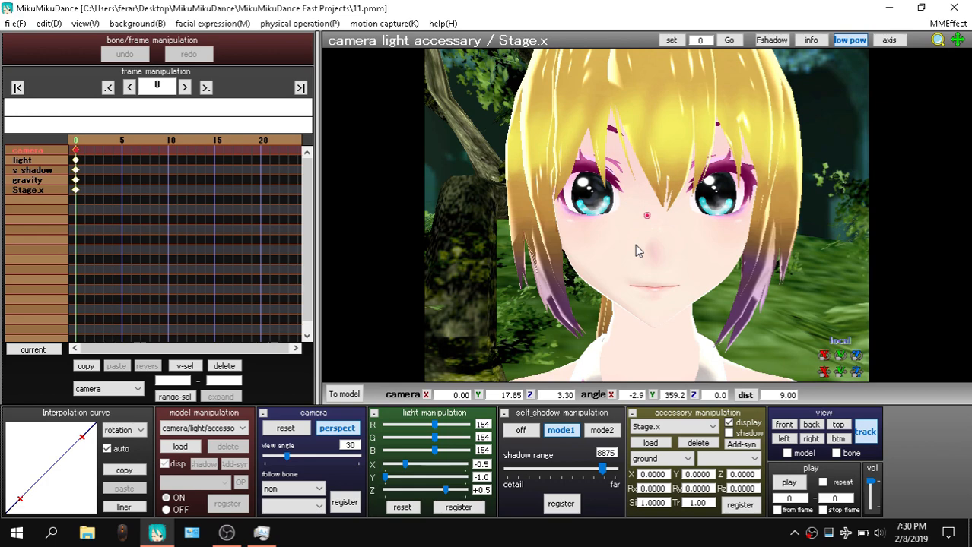
left_click_drag(639, 250, 593, 265)
type("7")
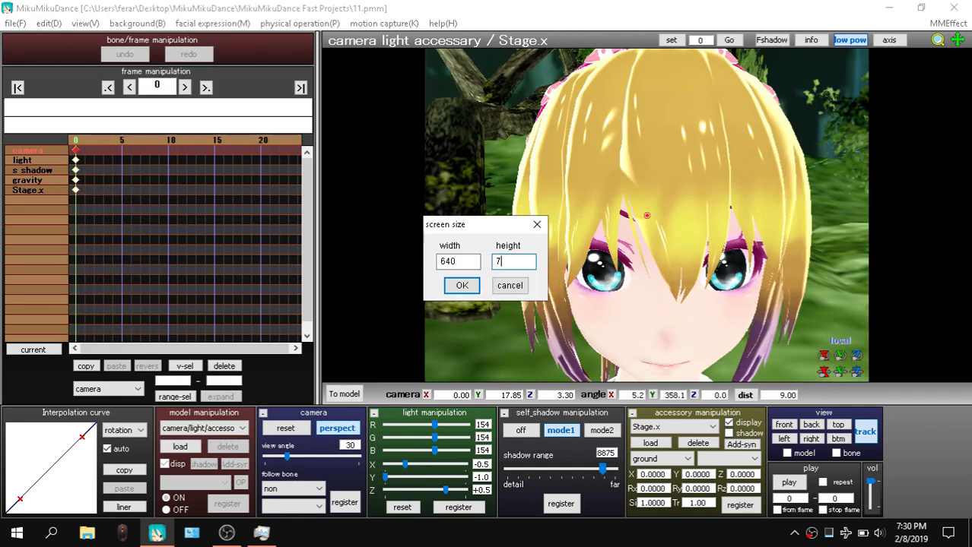
Enter a taller render screen height in the screen size dialog
type("3")
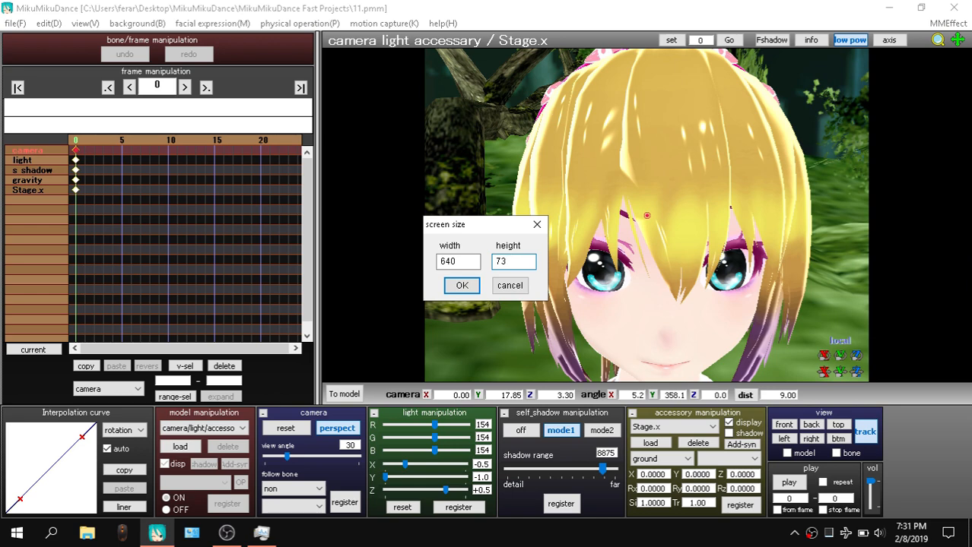
type("763")
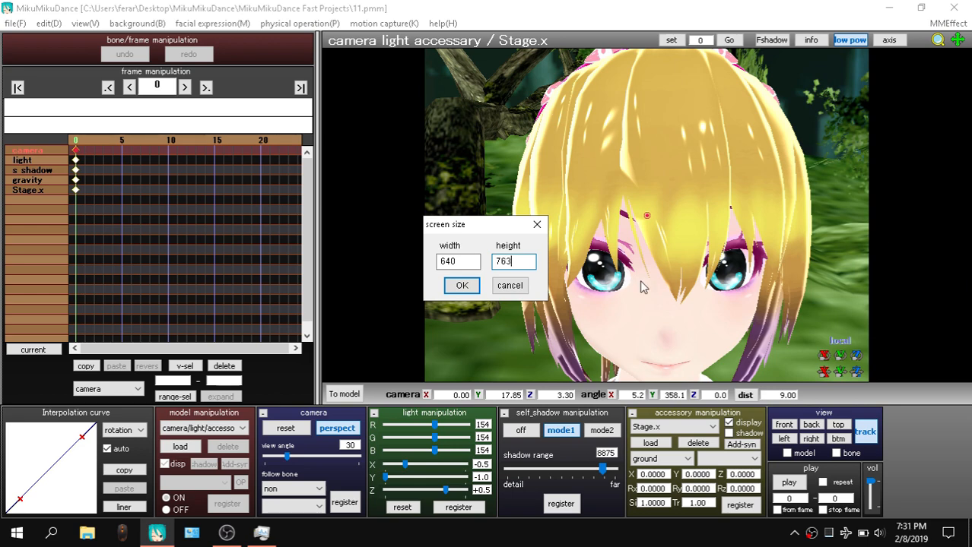
type("13")
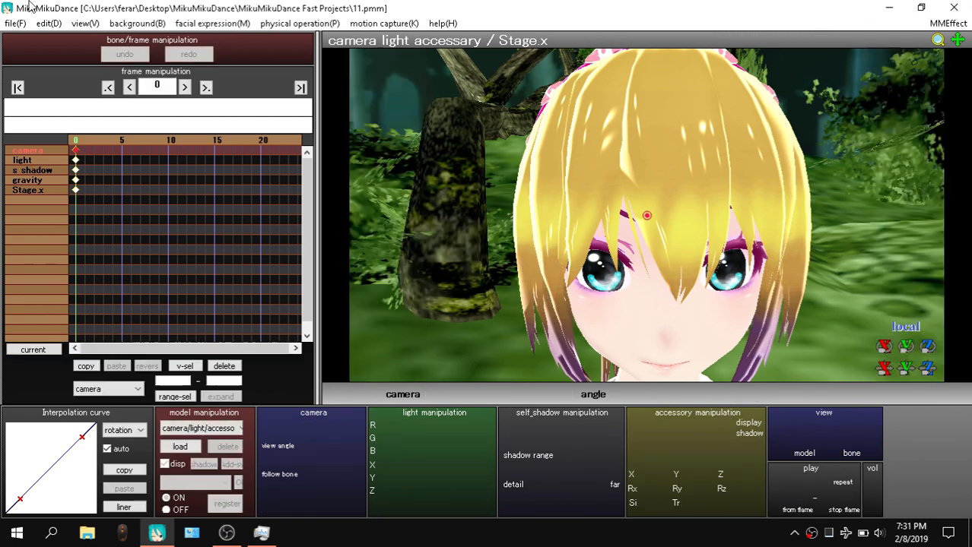
Re-enable ground shadow, anti-aliasing, mipmap and self-shadow in the View menu
left_click(110, 22)
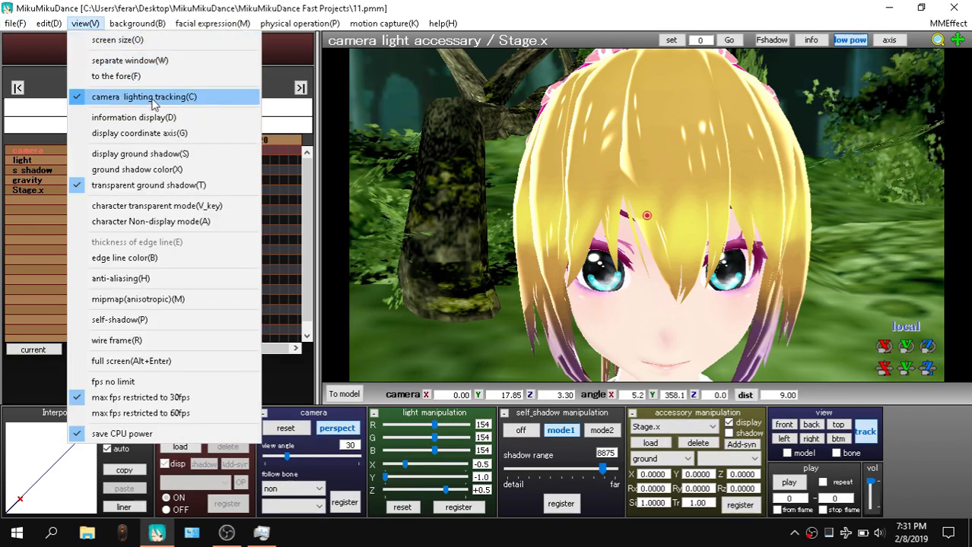
mouse_move(125, 152)
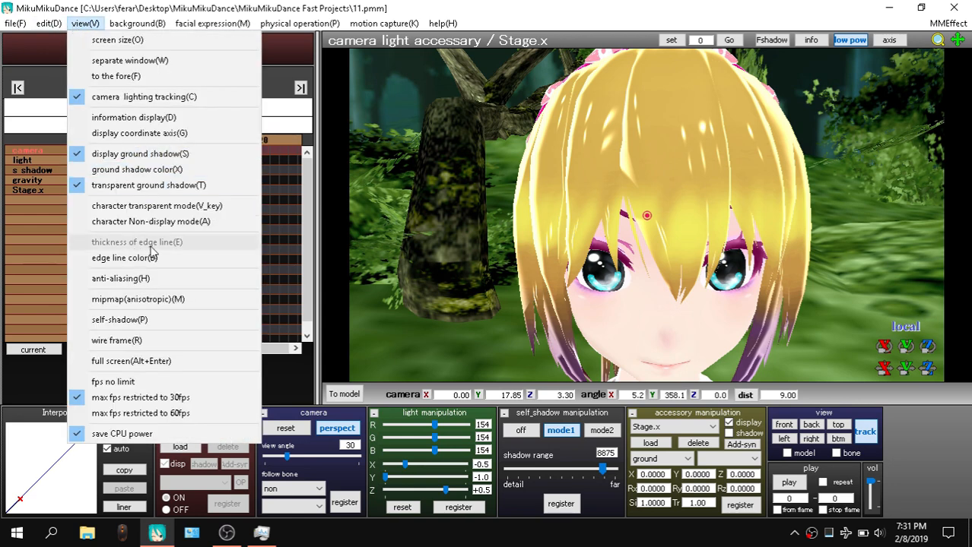
left_click(81, 24)
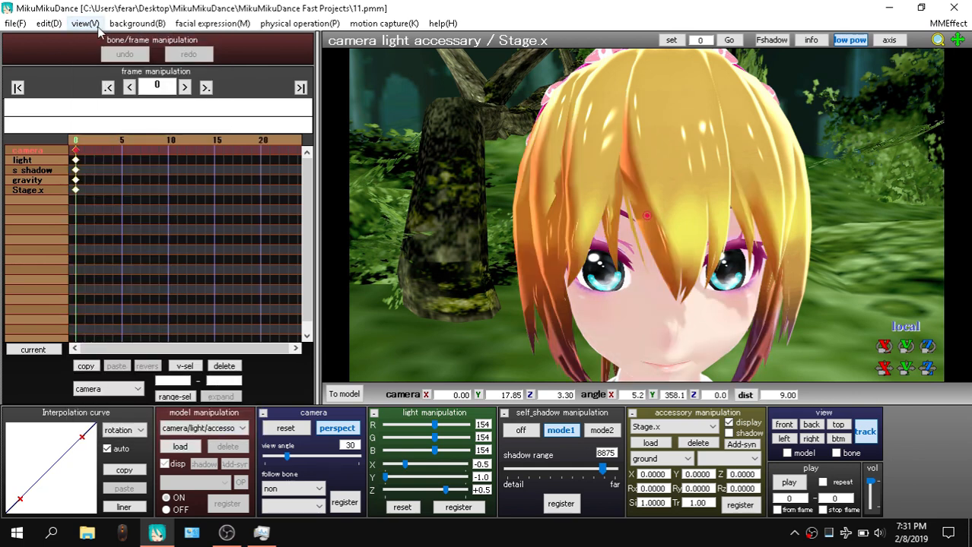
left_click(81, 23)
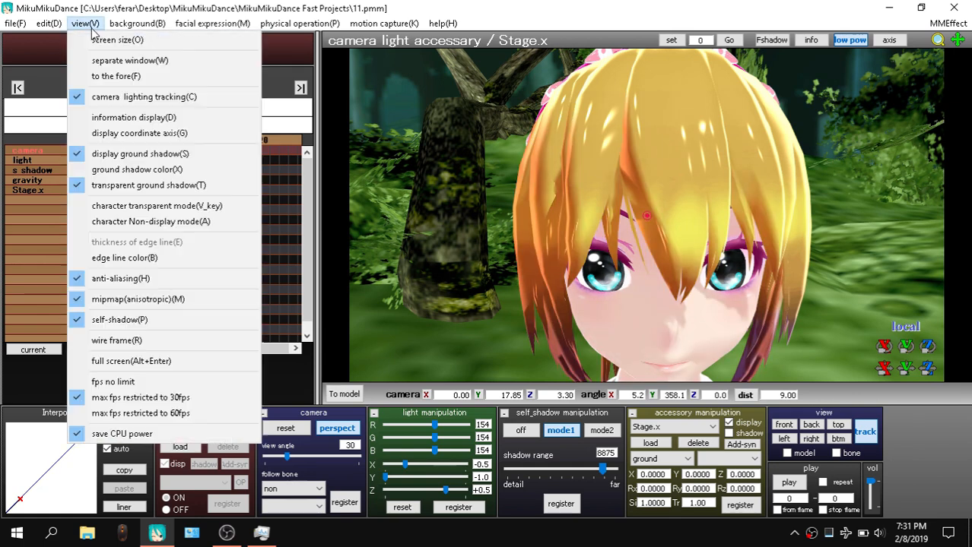
mouse_move(140, 413)
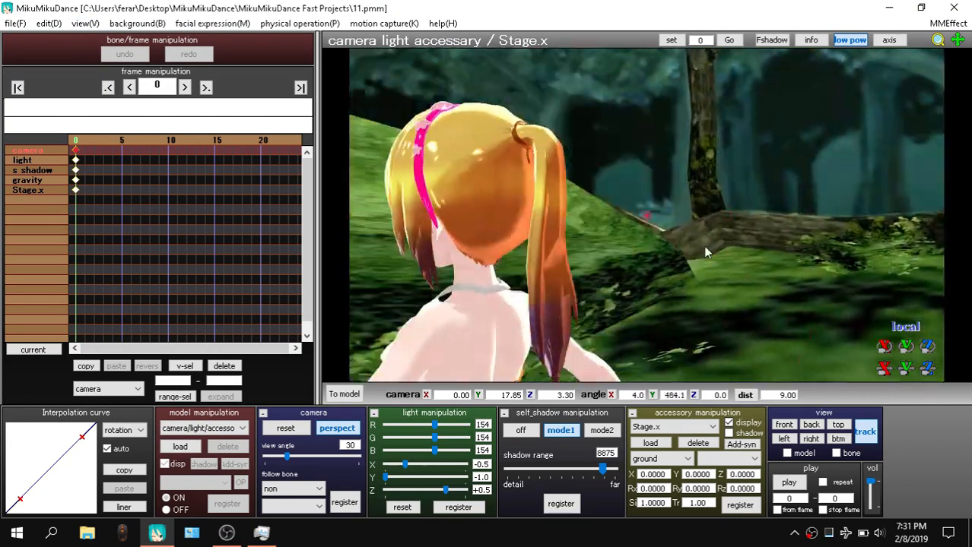
Close Task Manager and orbit the camera around Chica's head
left_click_drag(707, 251, 775, 226)
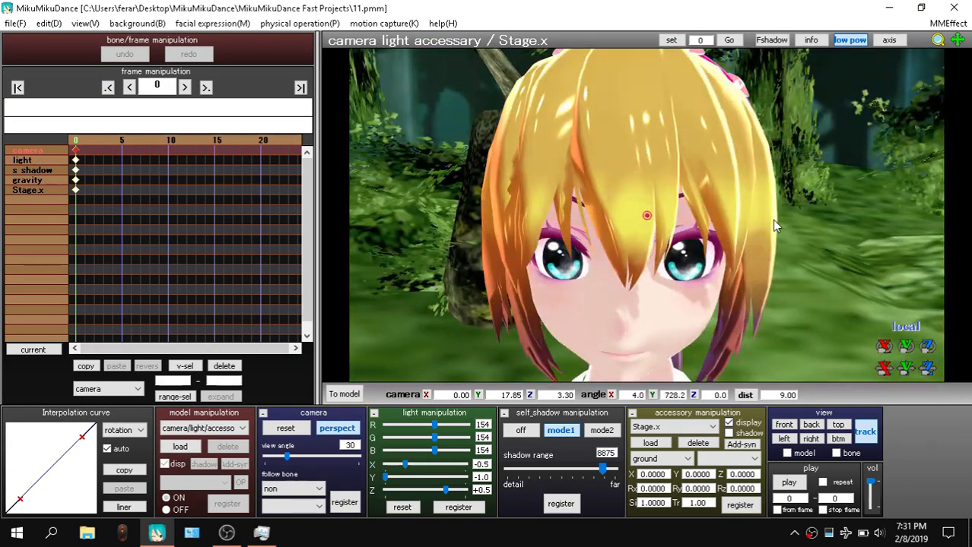
left_click_drag(775, 225, 806, 214)
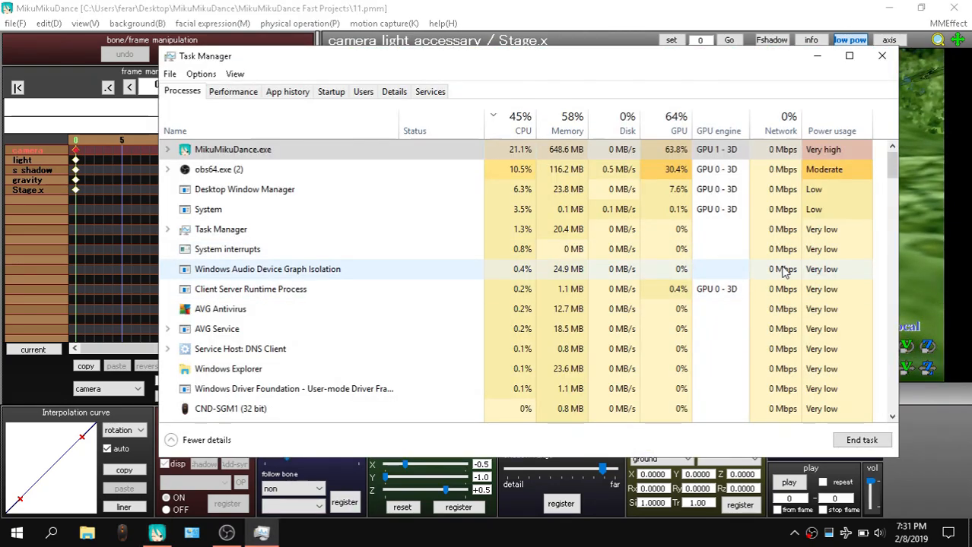
left_click(882, 58)
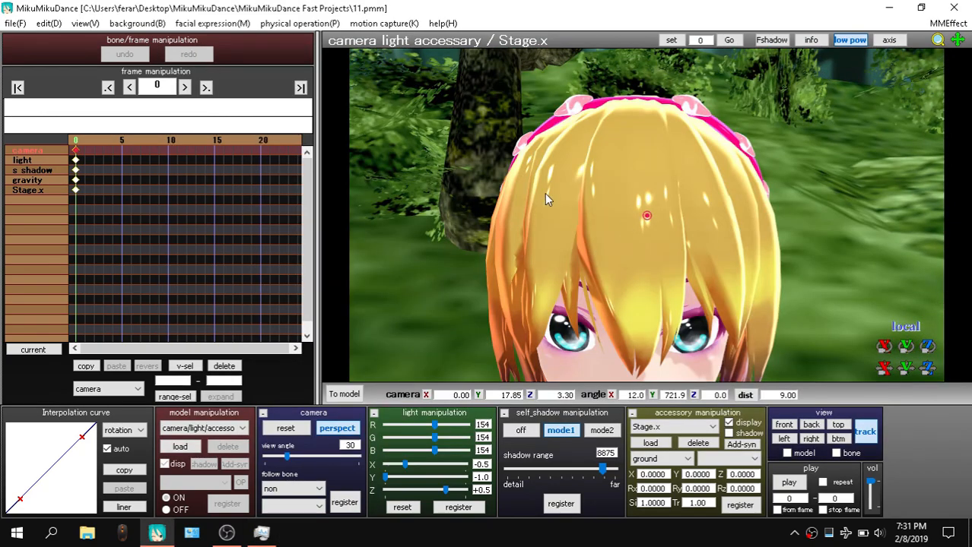
left_click_drag(548, 198, 806, 228)
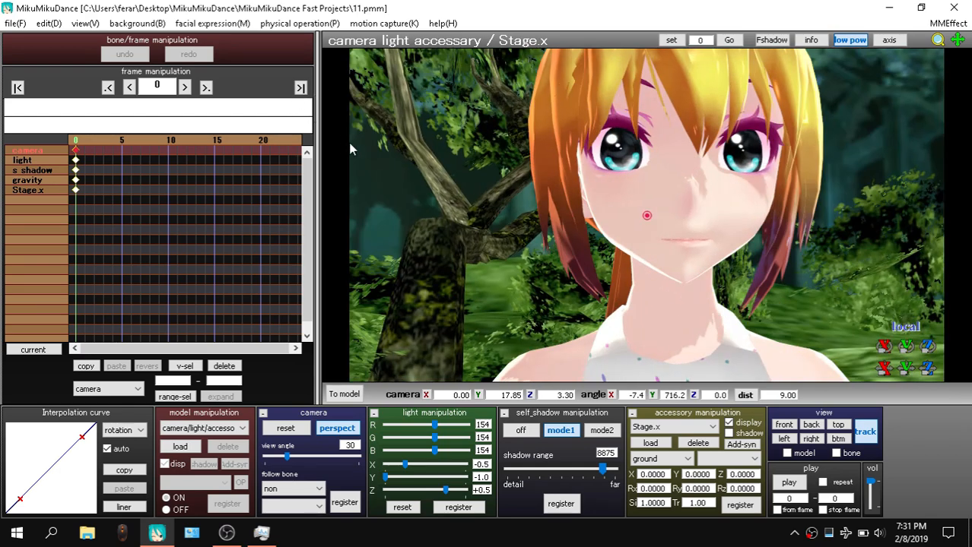
mouse_move(748, 256)
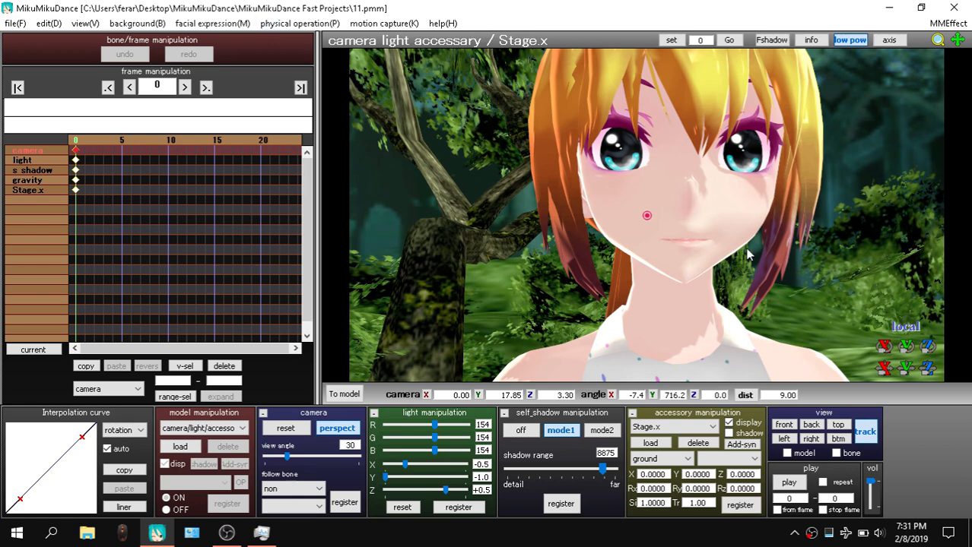
mouse_move(699, 207)
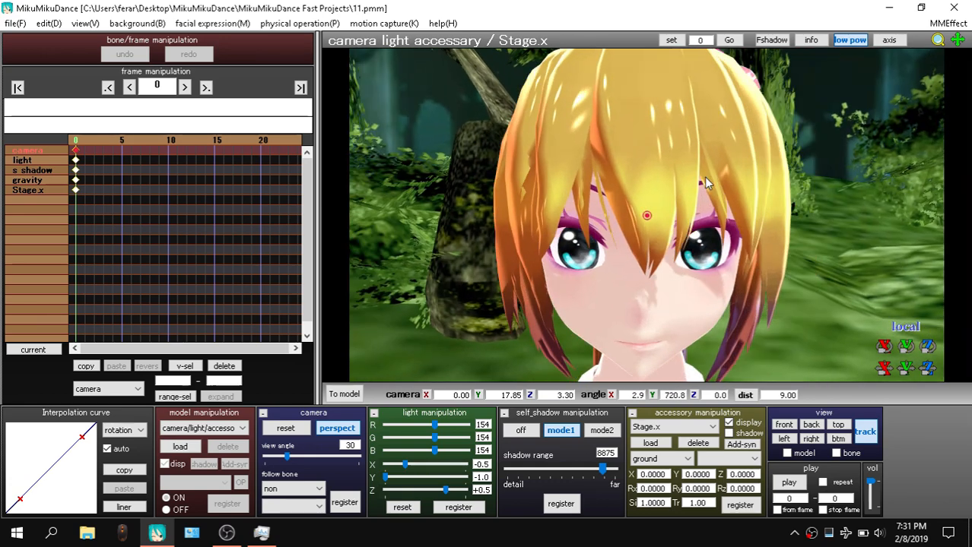
mouse_move(715, 210)
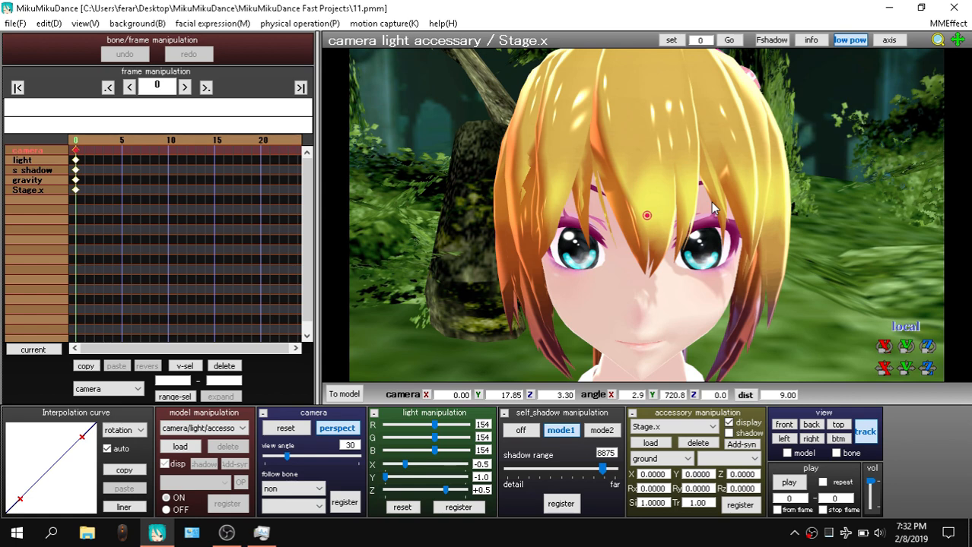
Orbit to the model's side, return to the frontal close-up, and bring up the File menu
left_click_drag(715, 210, 600, 183)
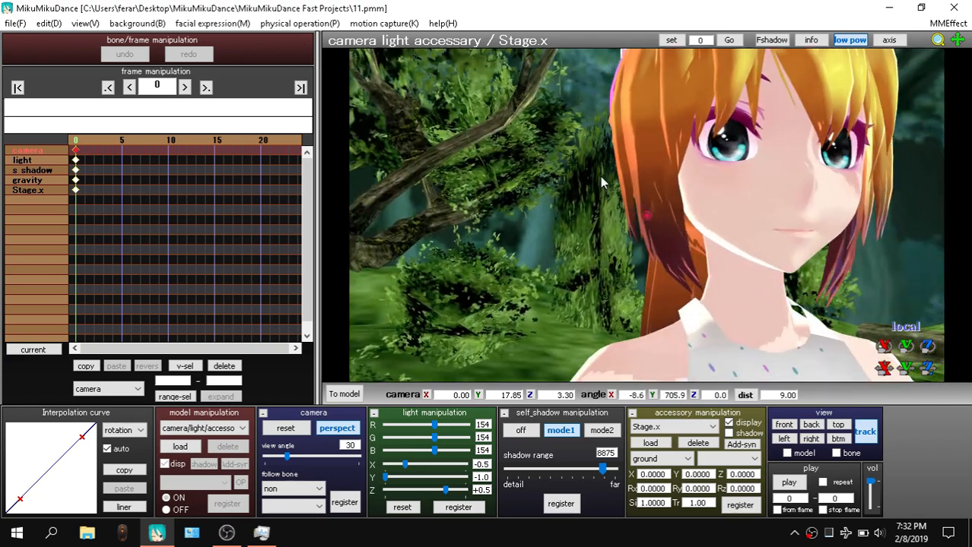
left_click_drag(601, 182, 814, 114)
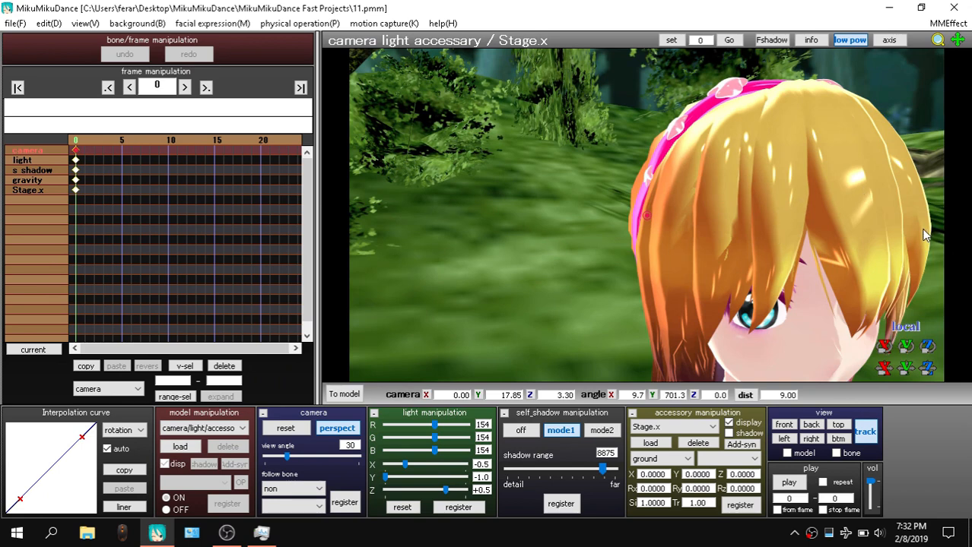
mouse_move(672, 222)
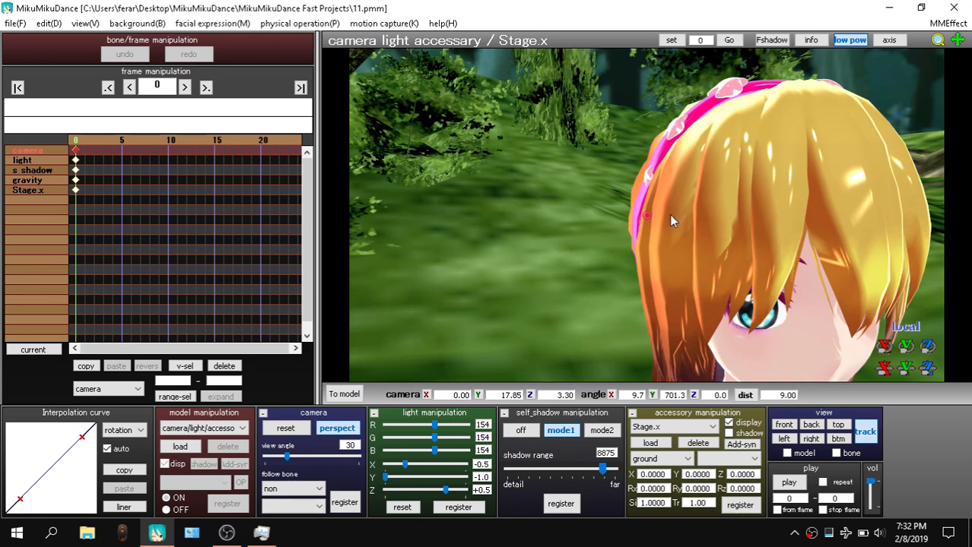
left_click(85, 23)
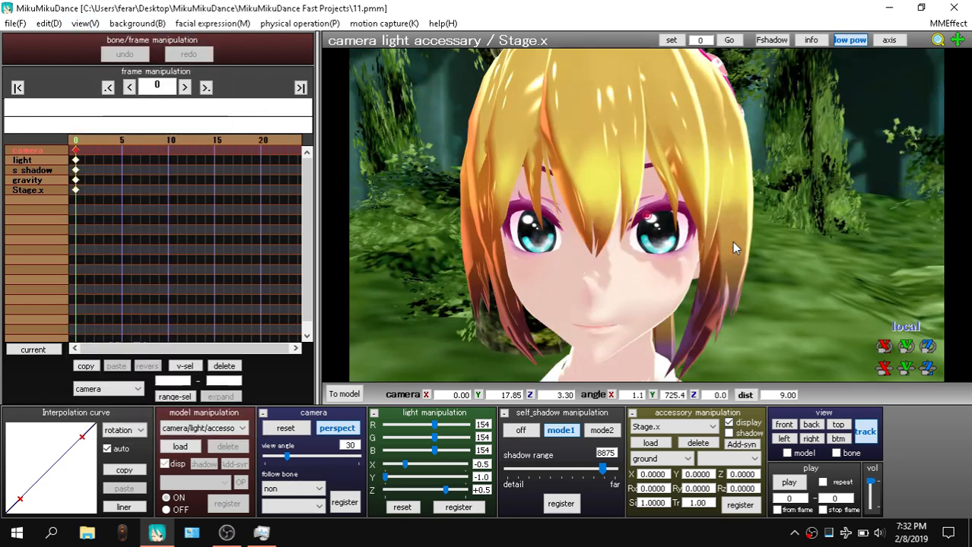
left_click(14, 30)
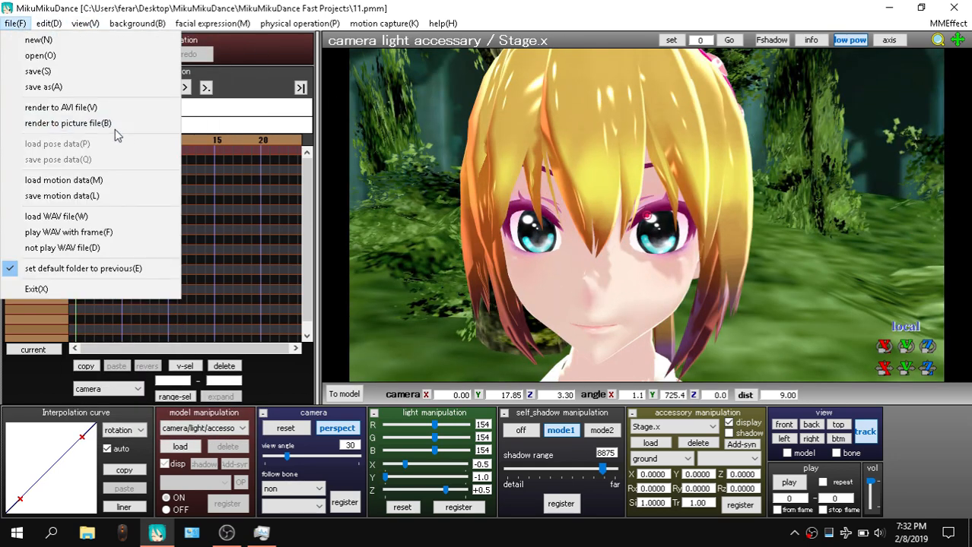
Attempt an AVI render with the ffdshow video encoder and dismiss the DirectShow compressor error
left_click(61, 106)
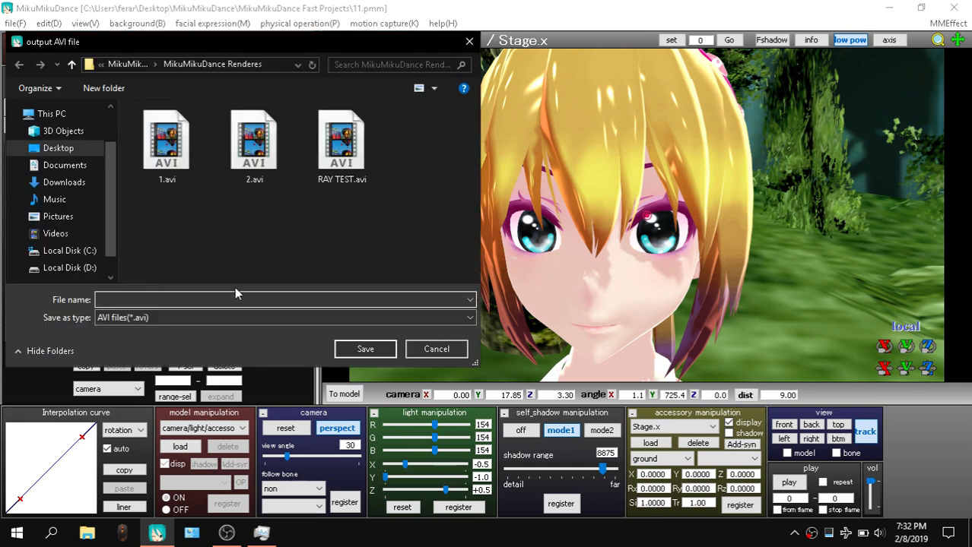
left_click(435, 348)
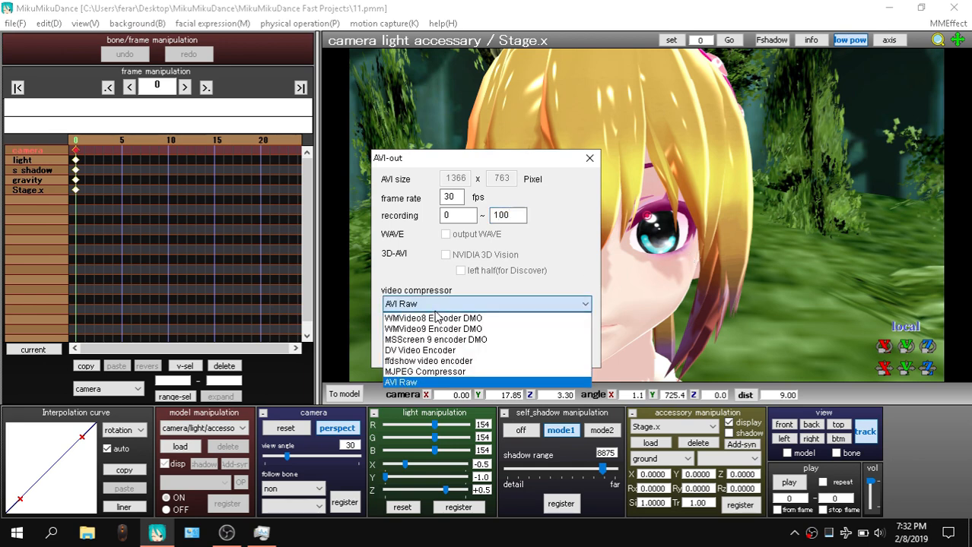
left_click(429, 361)
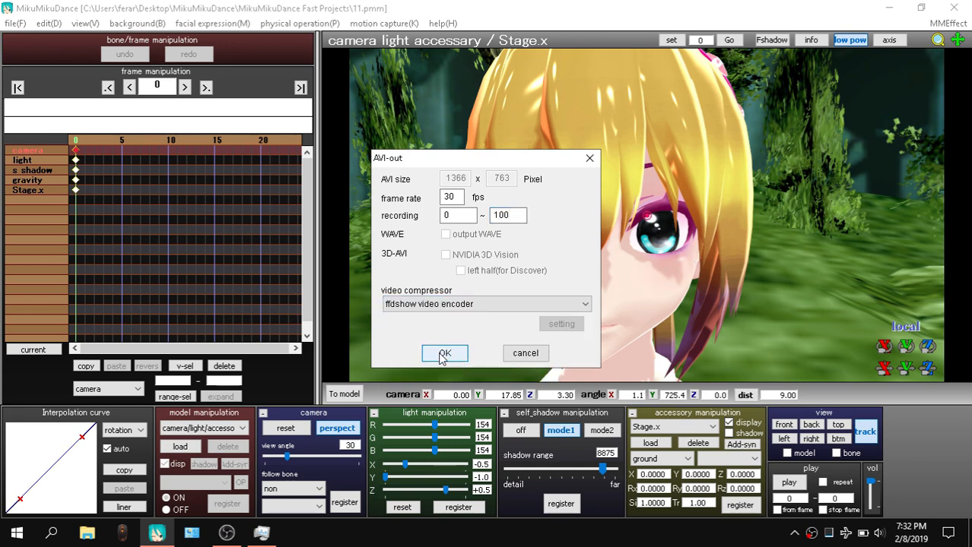
left_click(444, 353)
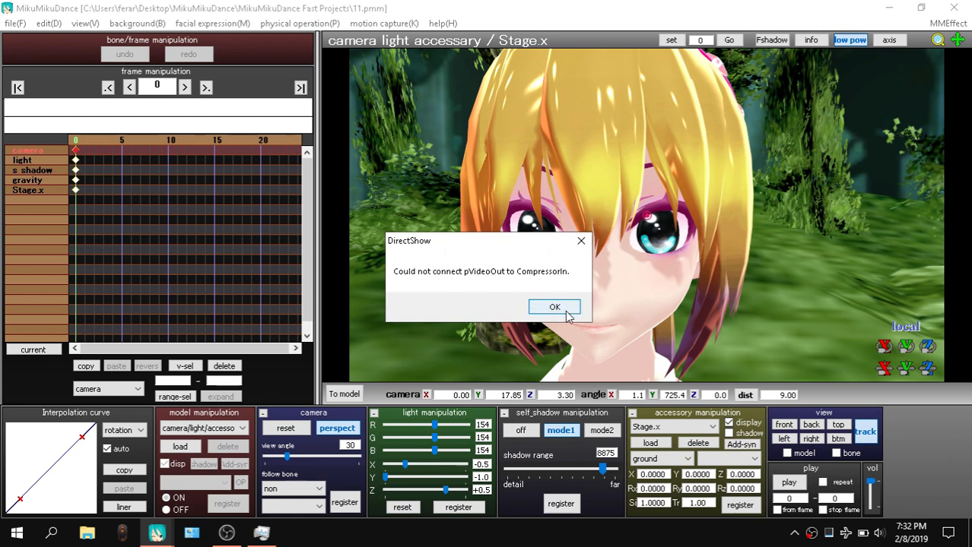
left_click(14, 22)
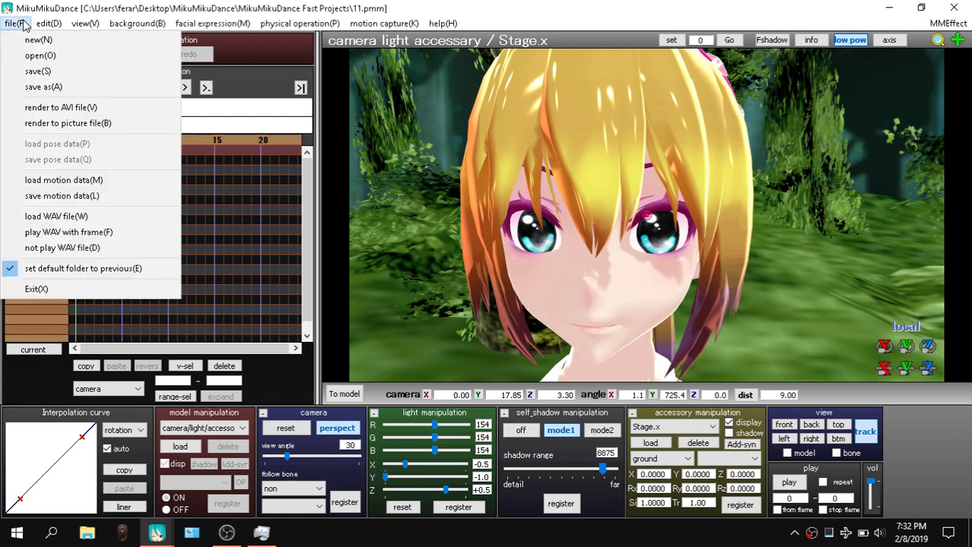
Start another AVI render named with AVI Raw, recording frames 0 to 100
left_click(66, 106)
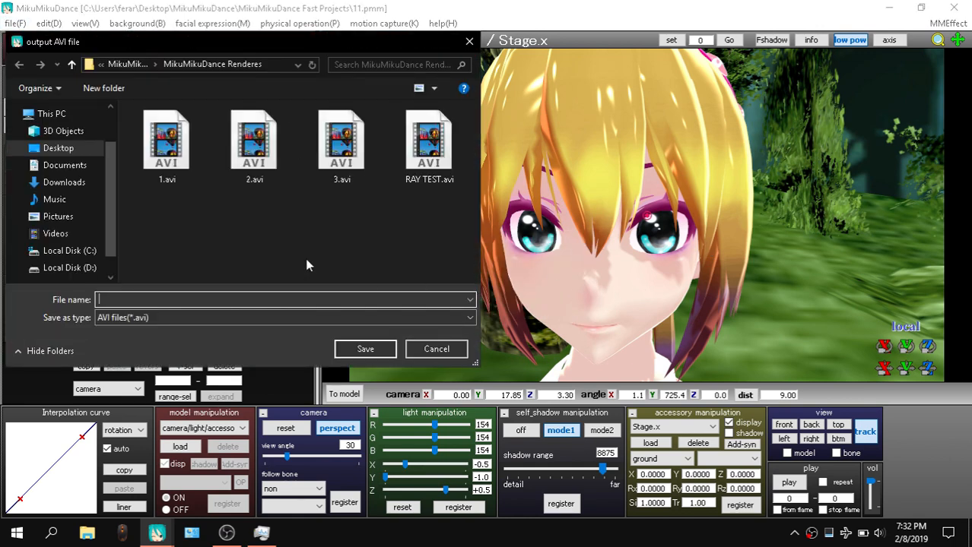
type("3")
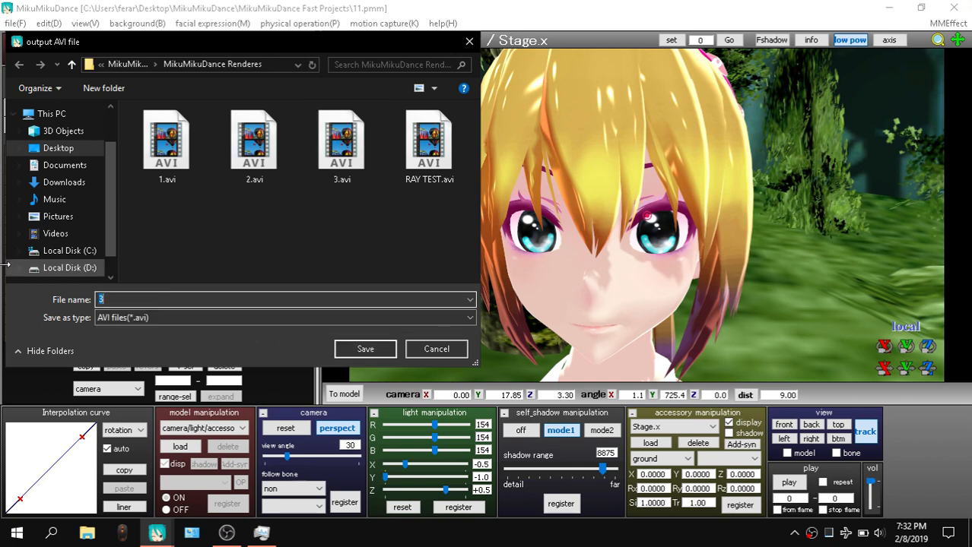
type("5")
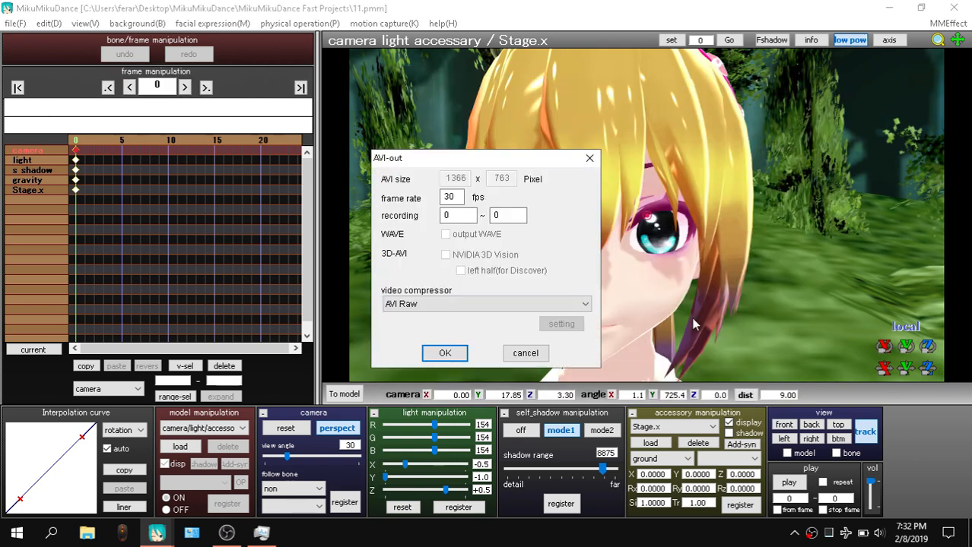
left_click(506, 216)
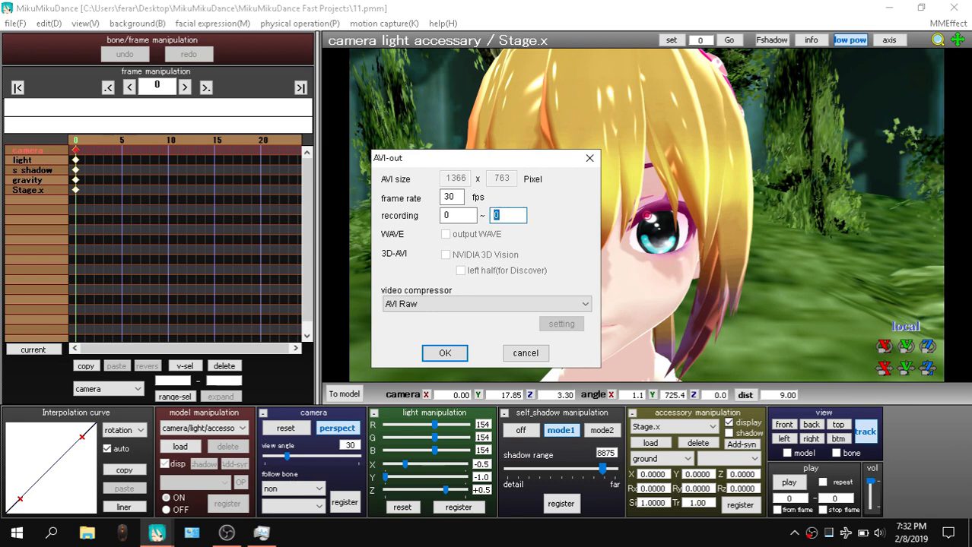
type("100")
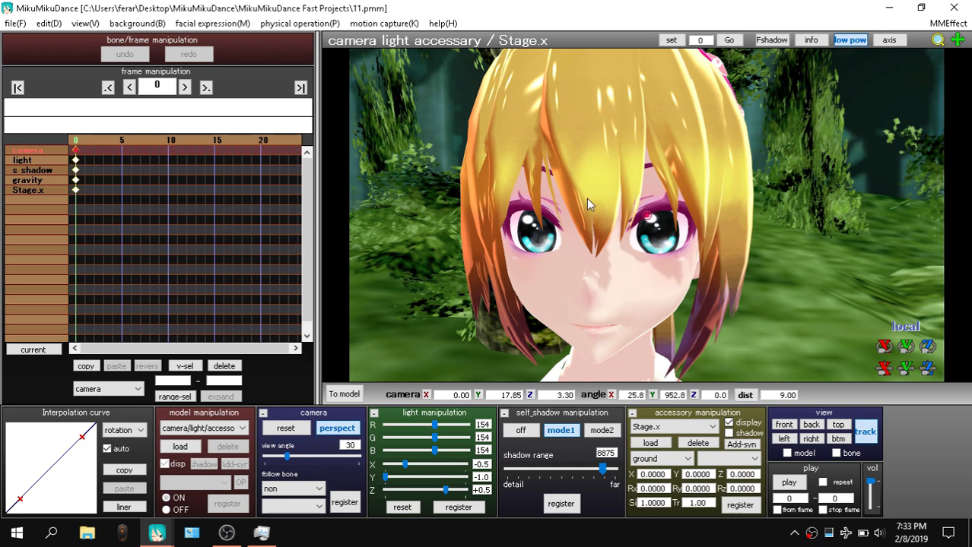
mouse_move(541, 10)
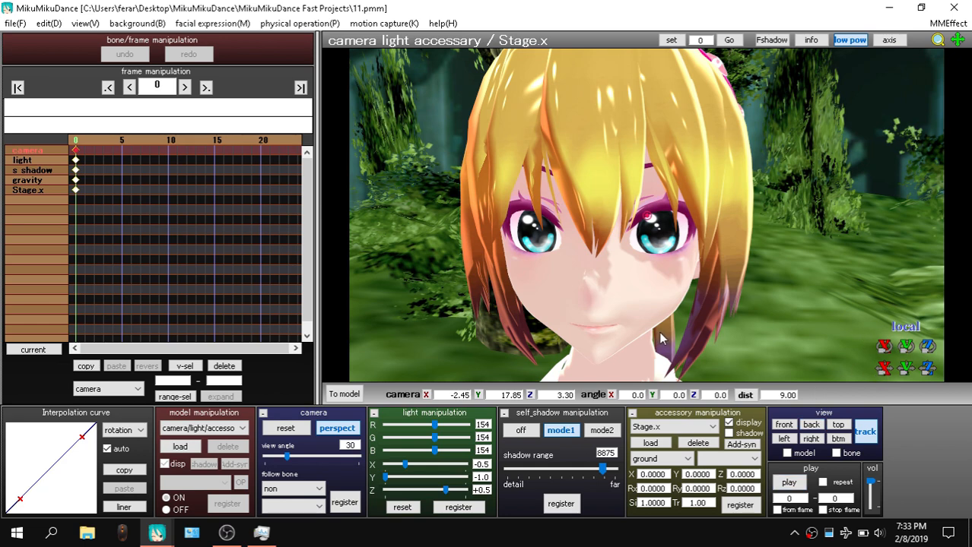
Quit MikuMikuDance, confirming without saving changes
left_click(930, 9)
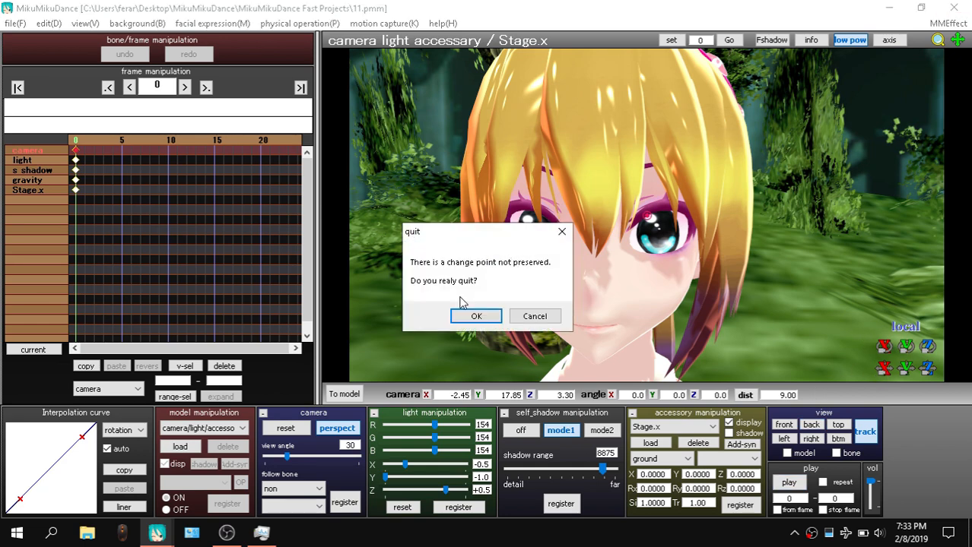
left_click(476, 315)
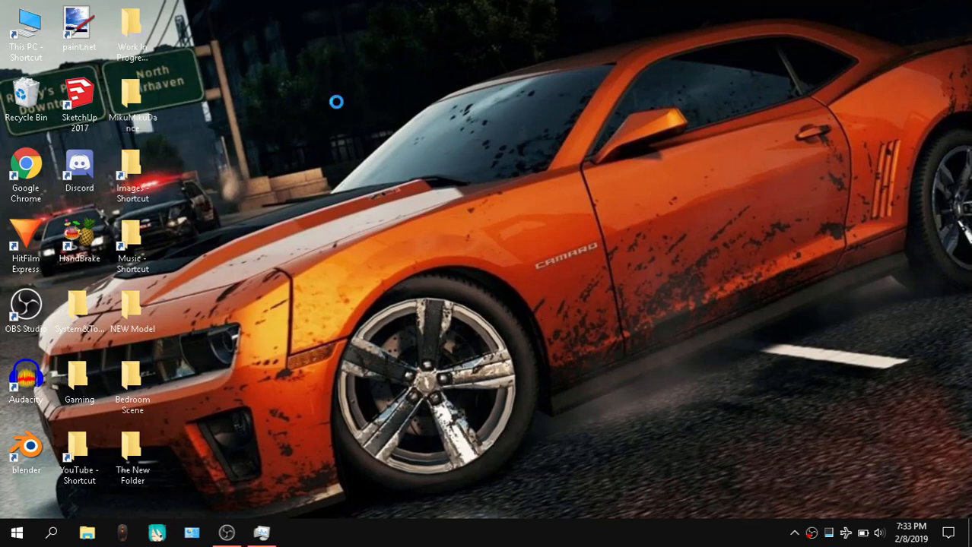
mouse_move(298, 157)
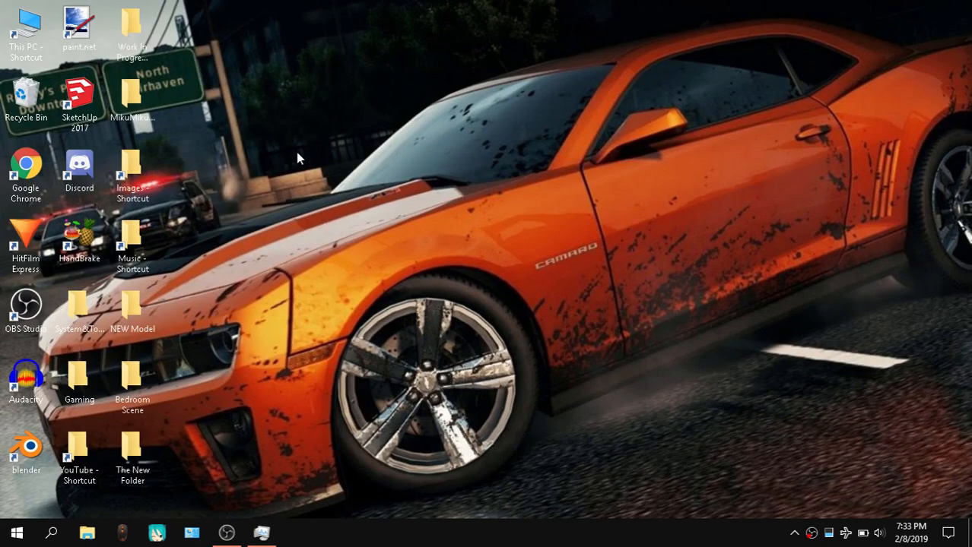